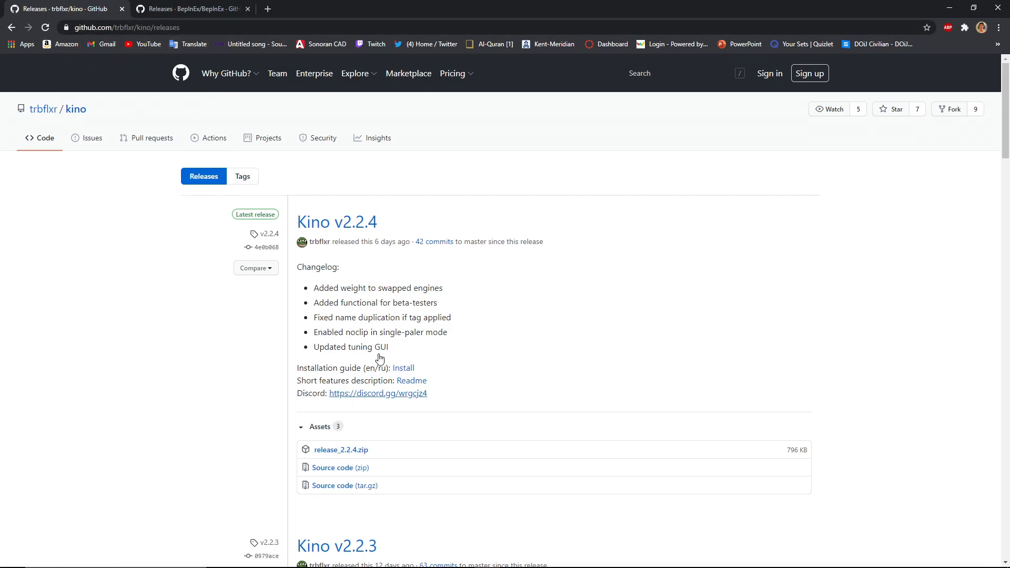
mouse_move(187, 124)
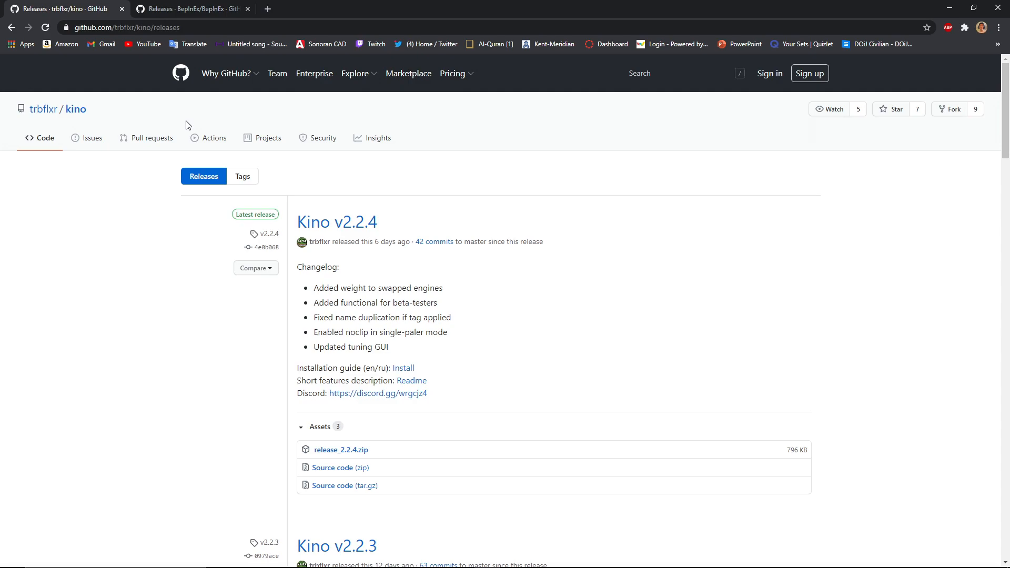
View the Kino v2.2.4 release, then the BepInEx 5.4.5 release with its zip assets.
left_click(204, 177)
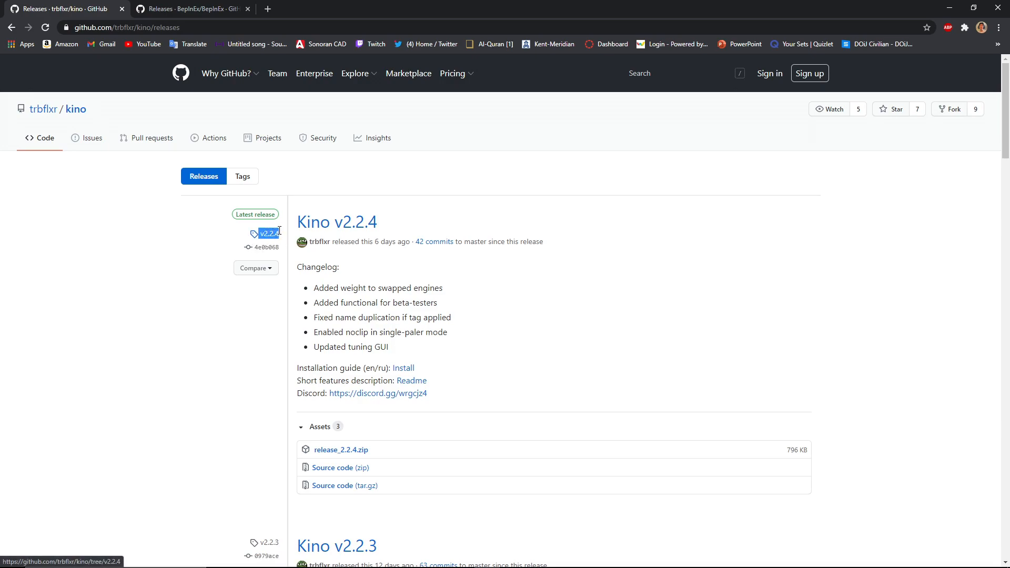
double_click(337, 221)
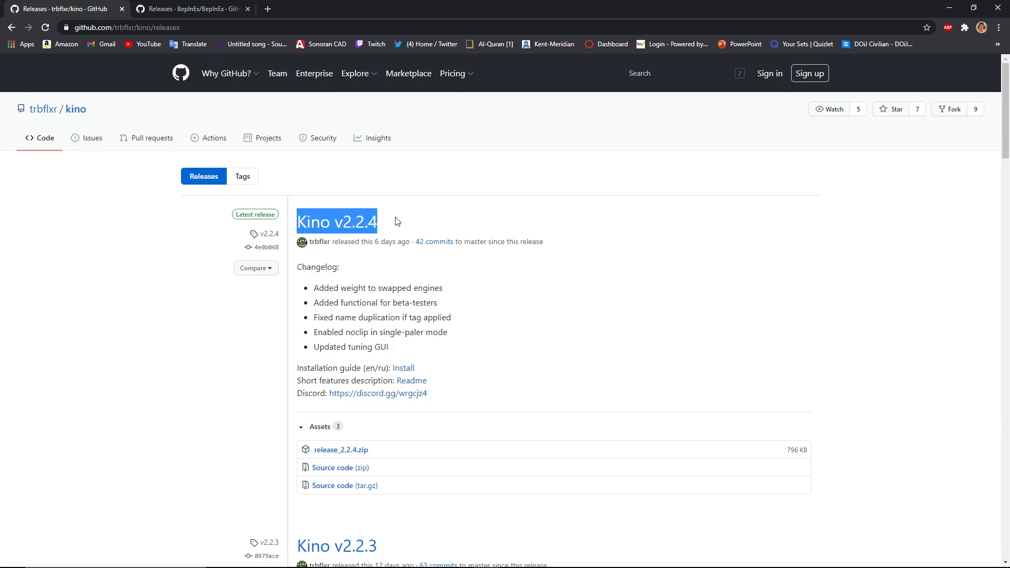
mouse_move(380, 278)
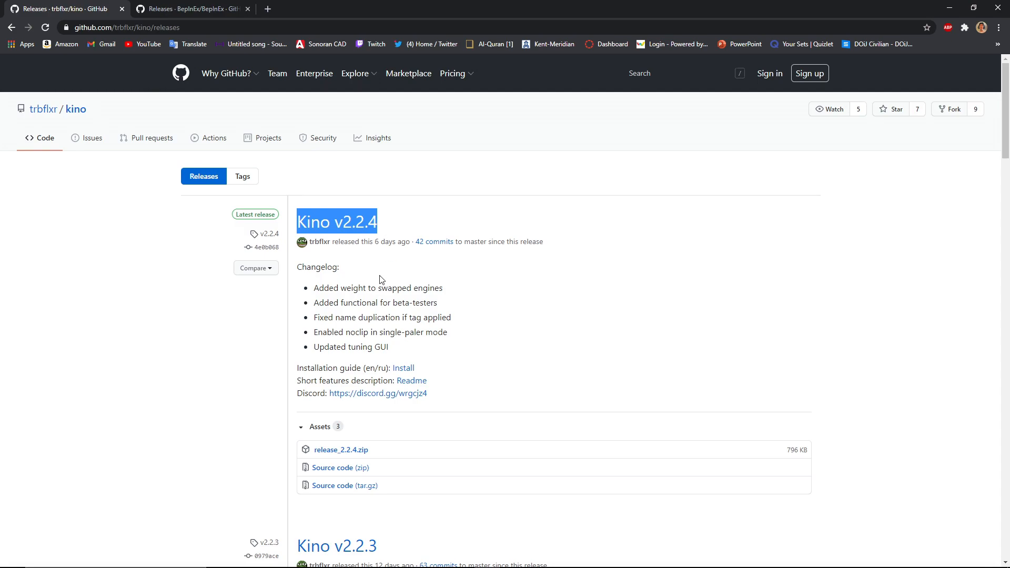
mouse_move(449, 256)
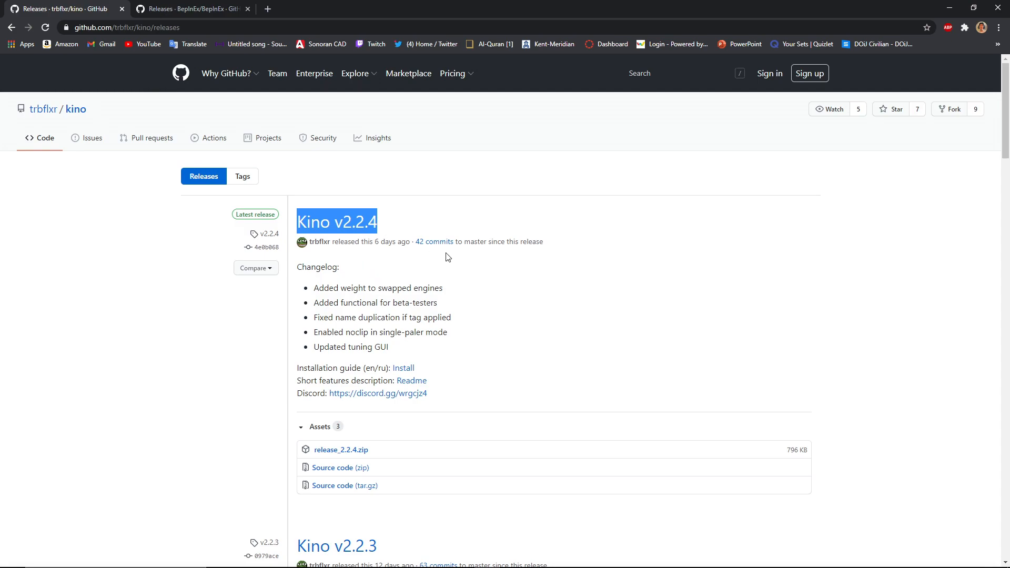
mouse_move(308, 196)
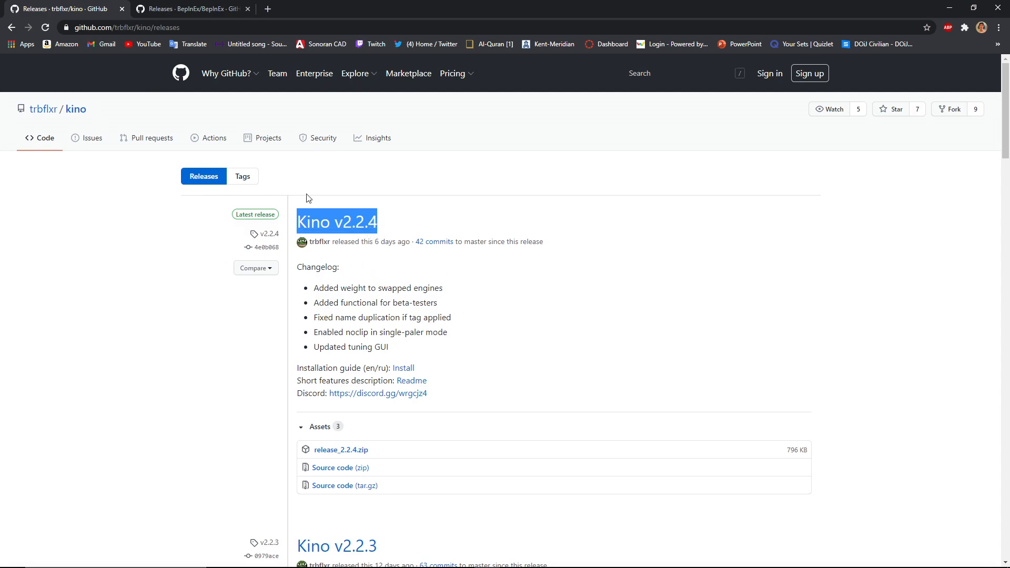
mouse_move(343, 444)
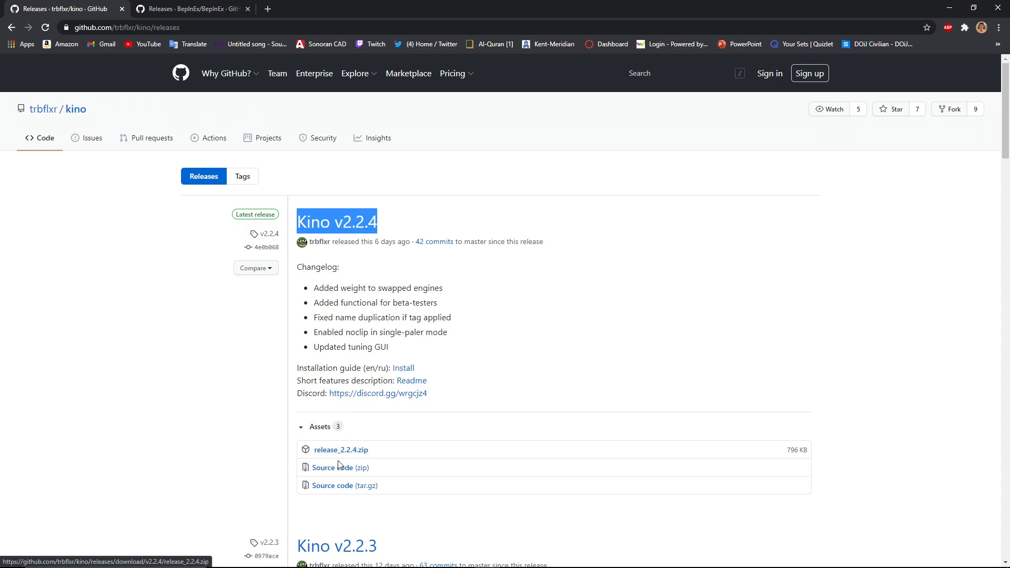
mouse_move(339, 473)
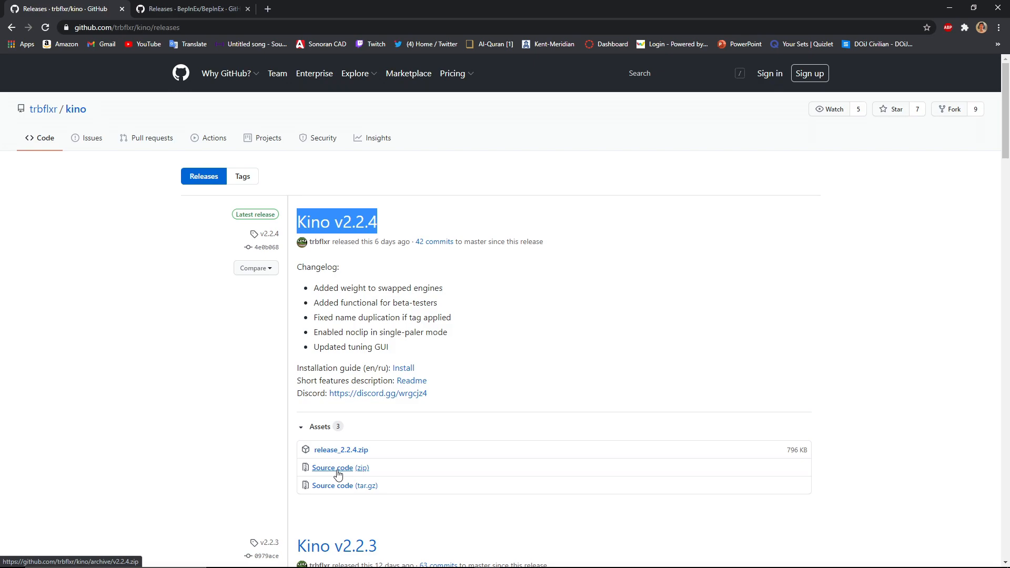
mouse_move(360, 315)
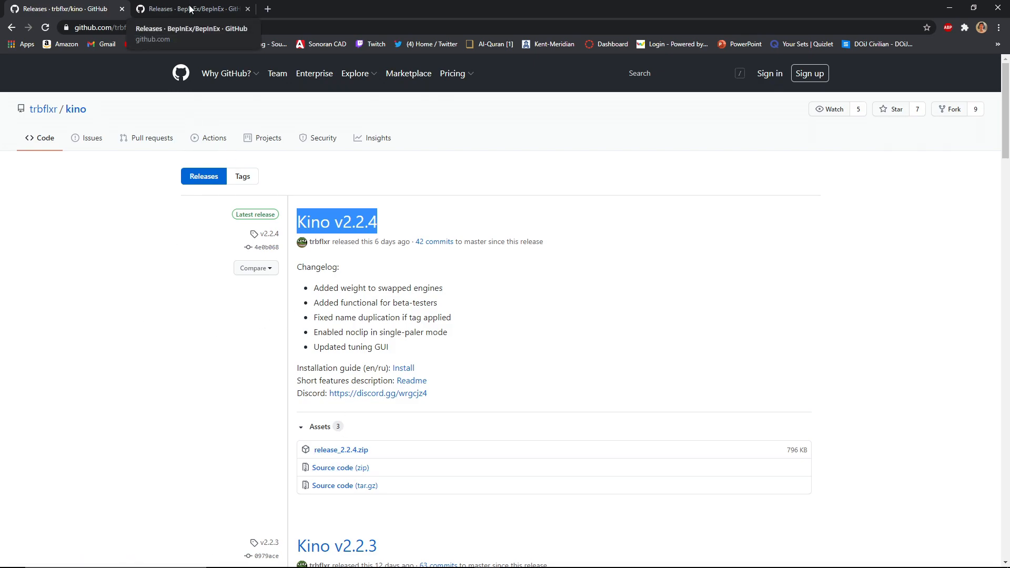
left_click(189, 8)
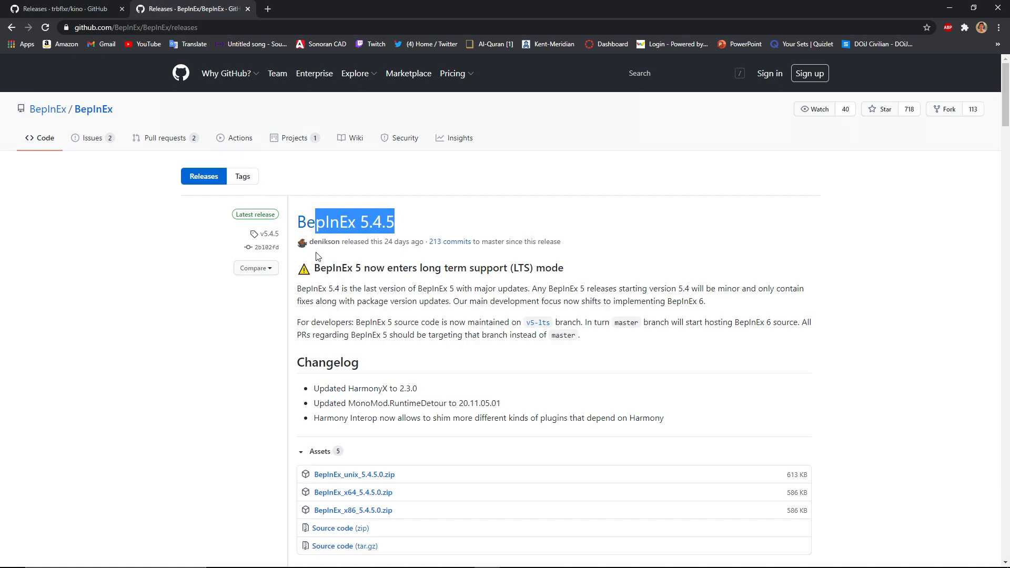
left_click(328, 210)
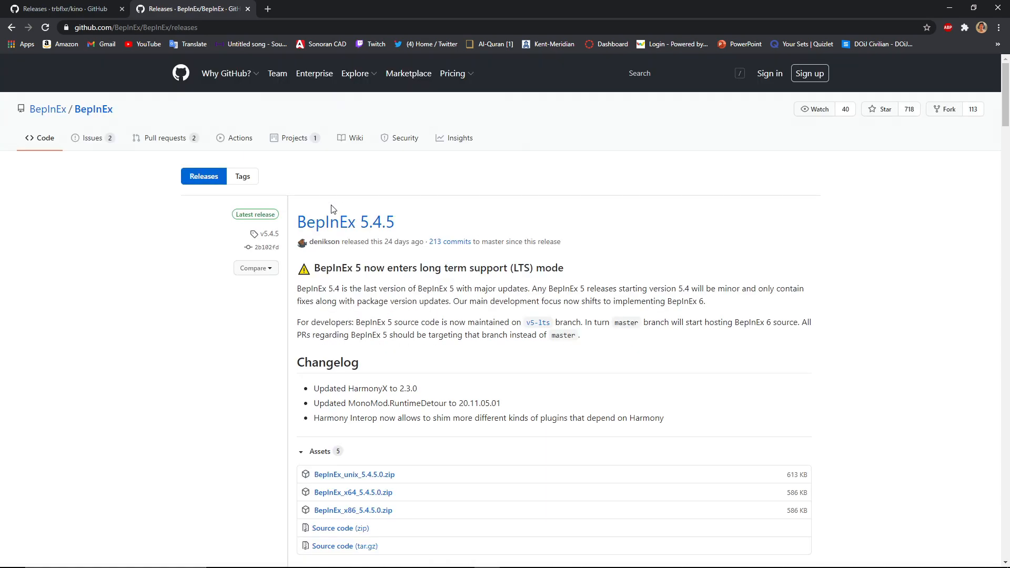
mouse_move(267, 237)
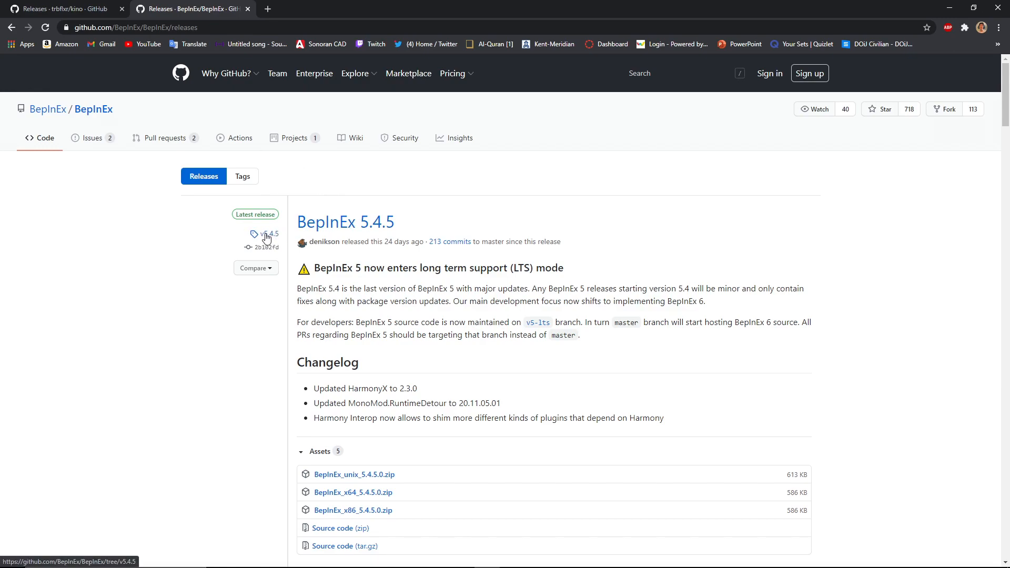
scroll("down", 3)
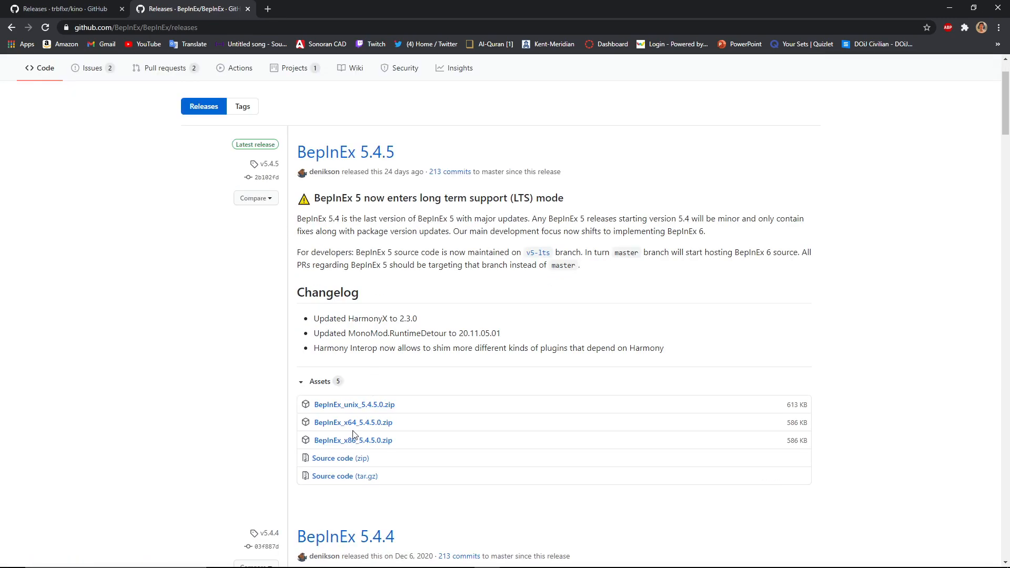
mouse_move(342, 445)
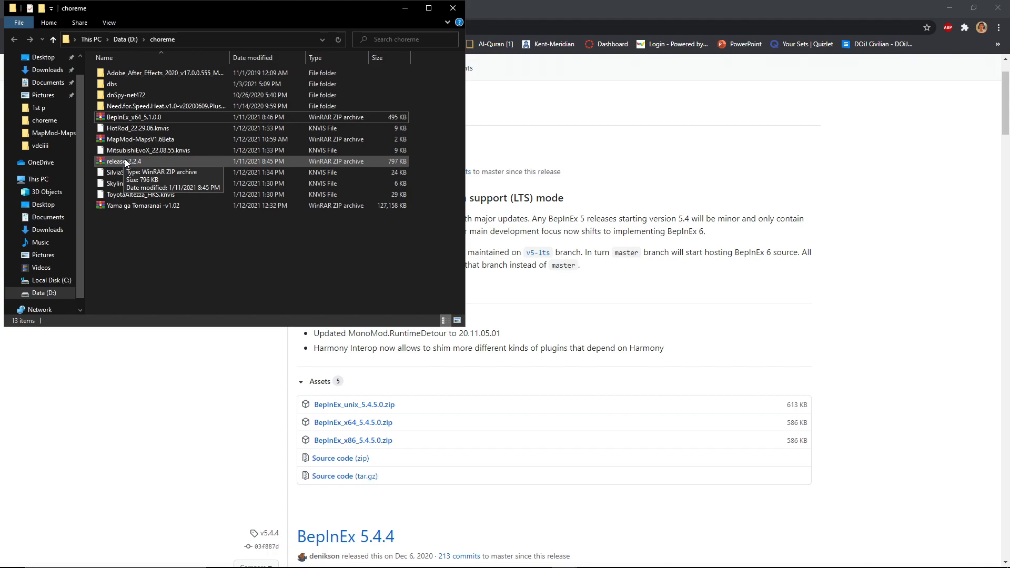
Select the BepInEx x64 5.1.0.0 archive and browse to the CarX Drift Racing Online game folder.
left_click(121, 117)
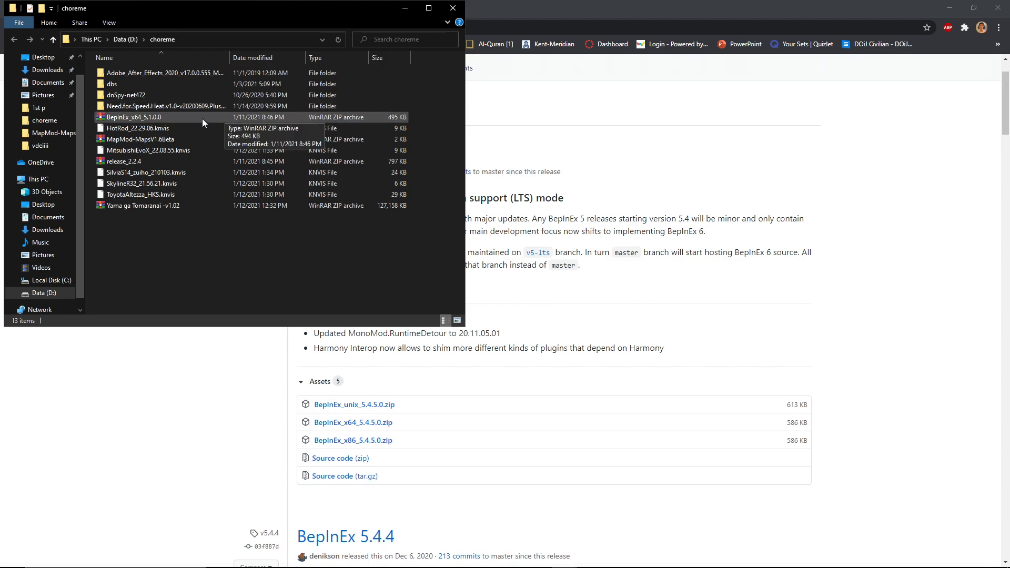
left_click(134, 117)
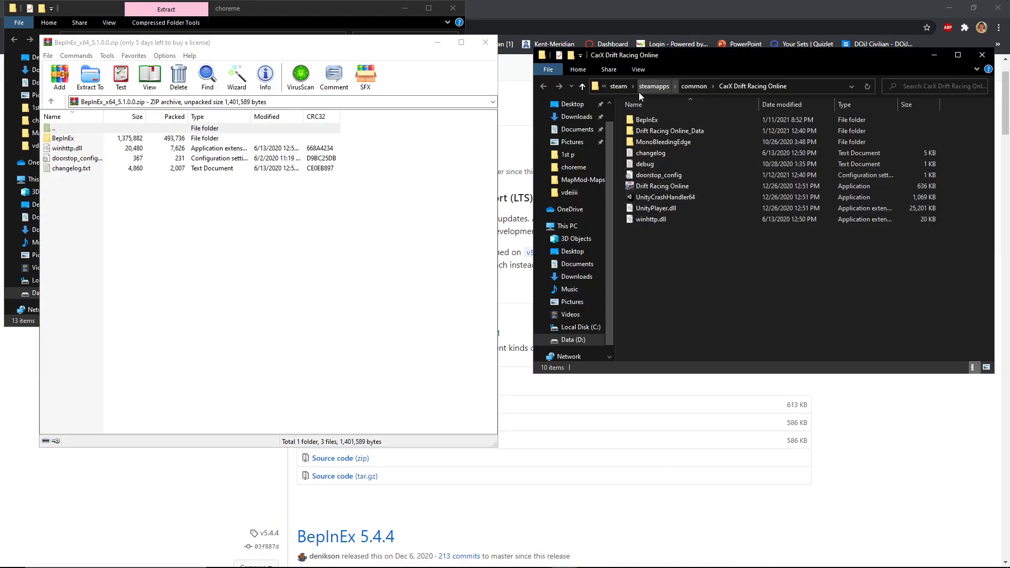
left_click(619, 86)
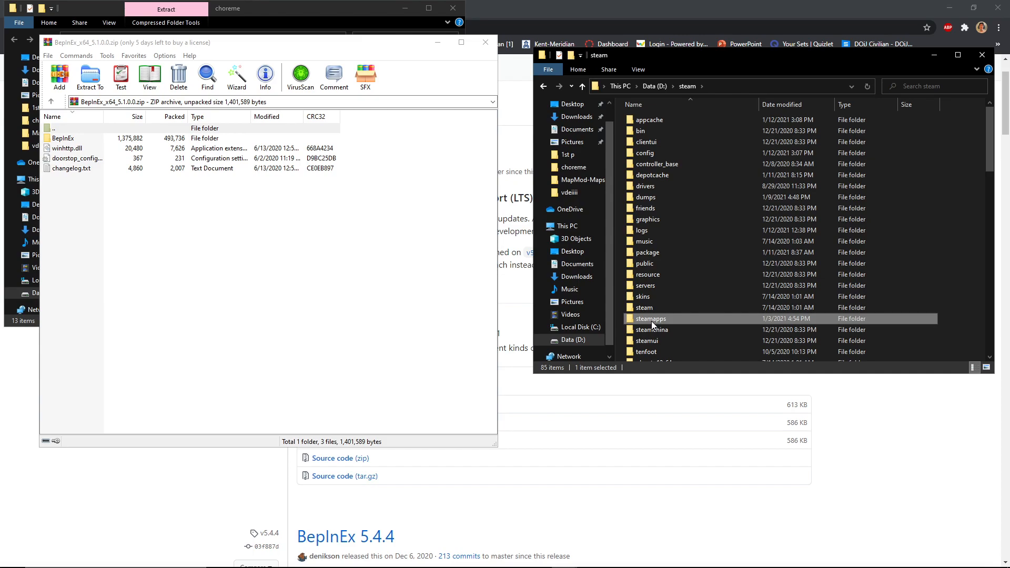
double_click(650, 318)
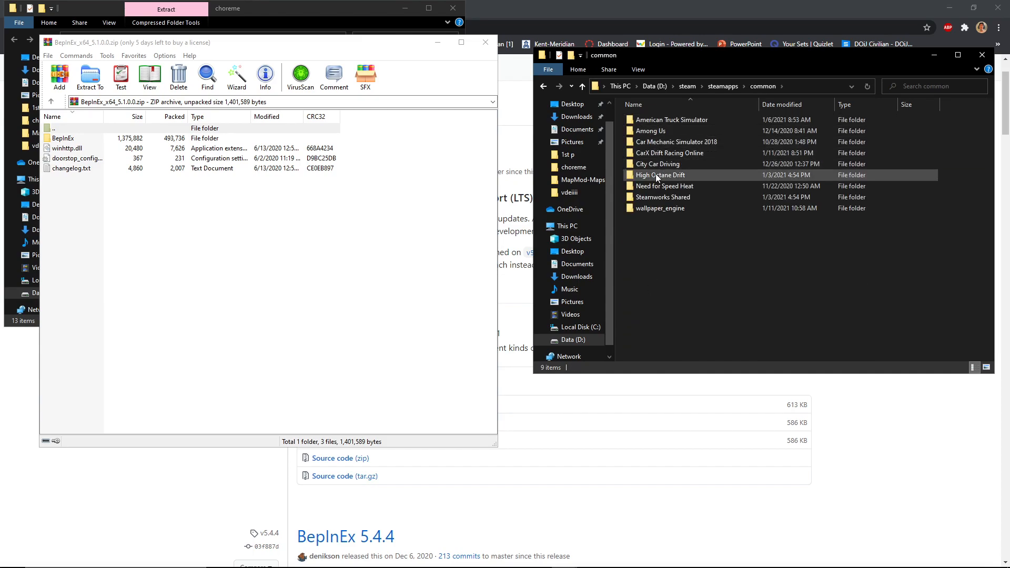
double_click(670, 152)
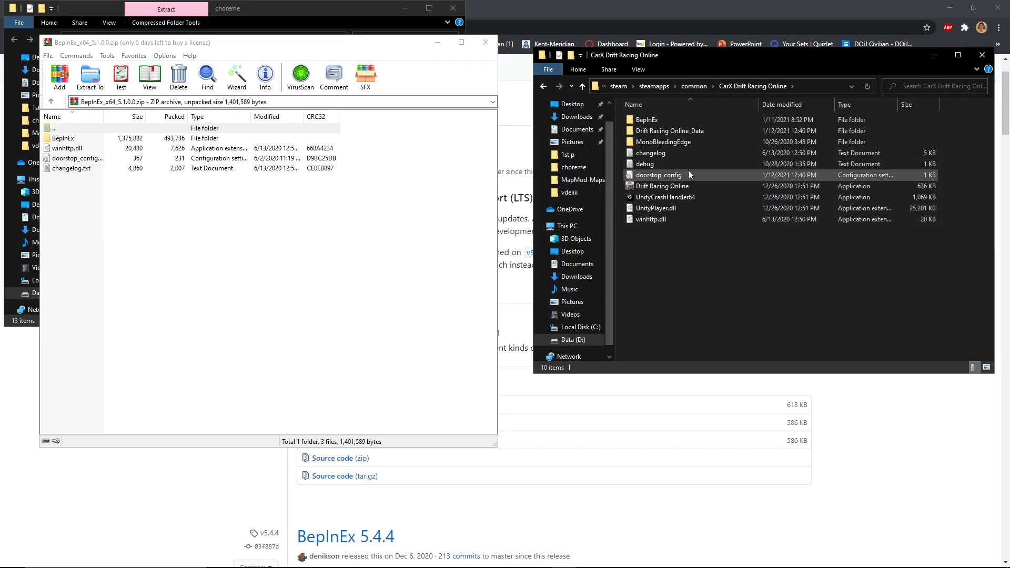
Select every item in the BepInEx archive and go into the game's BepInEx folder.
left_click(62, 168)
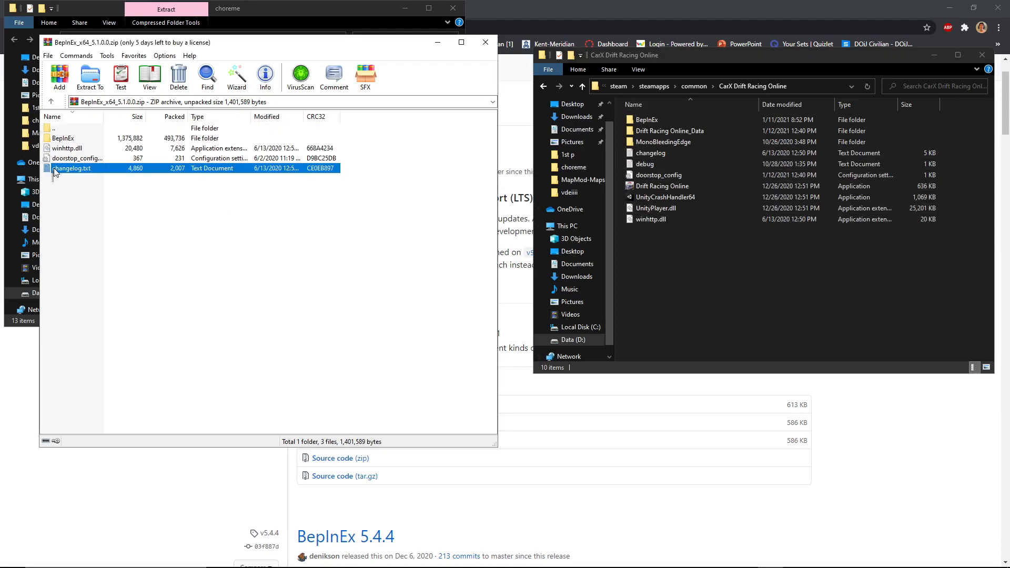
key("ctrl+a")
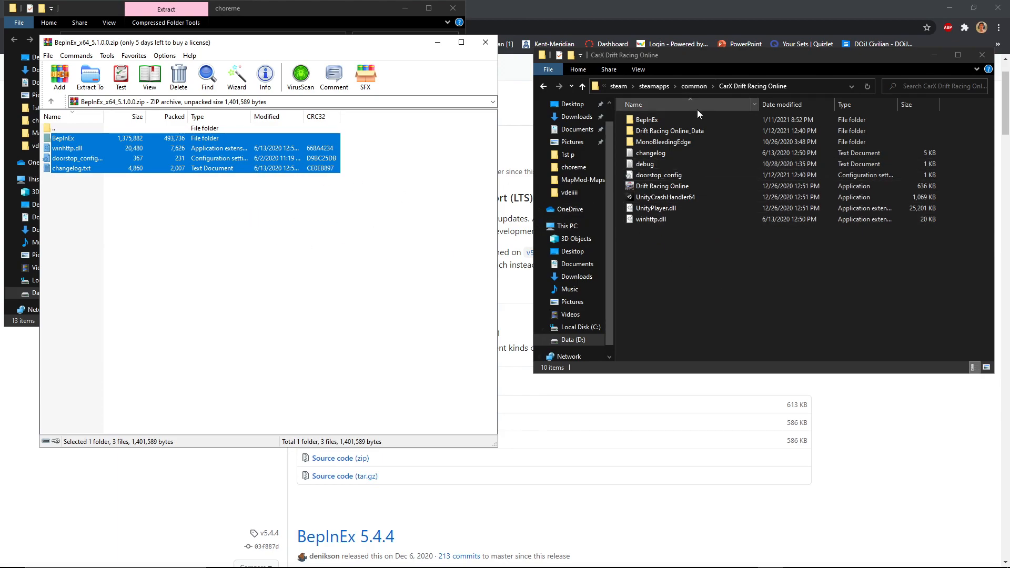
double_click(648, 119)
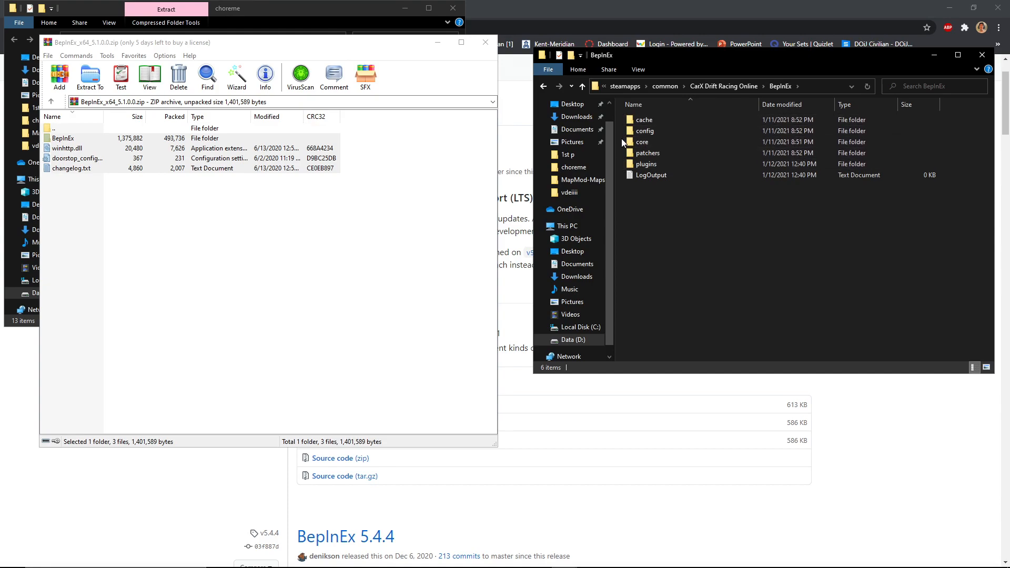
Place the Kino files in BepInEx plugins and view the release_2.2.4 archive contents in WinRAR.
left_click(651, 175)
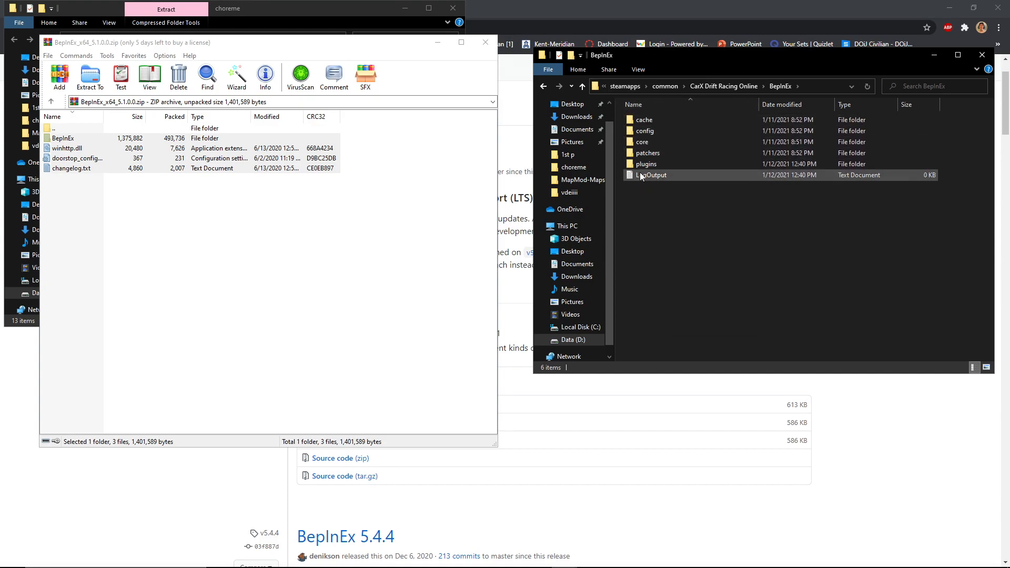
mouse_move(650, 164)
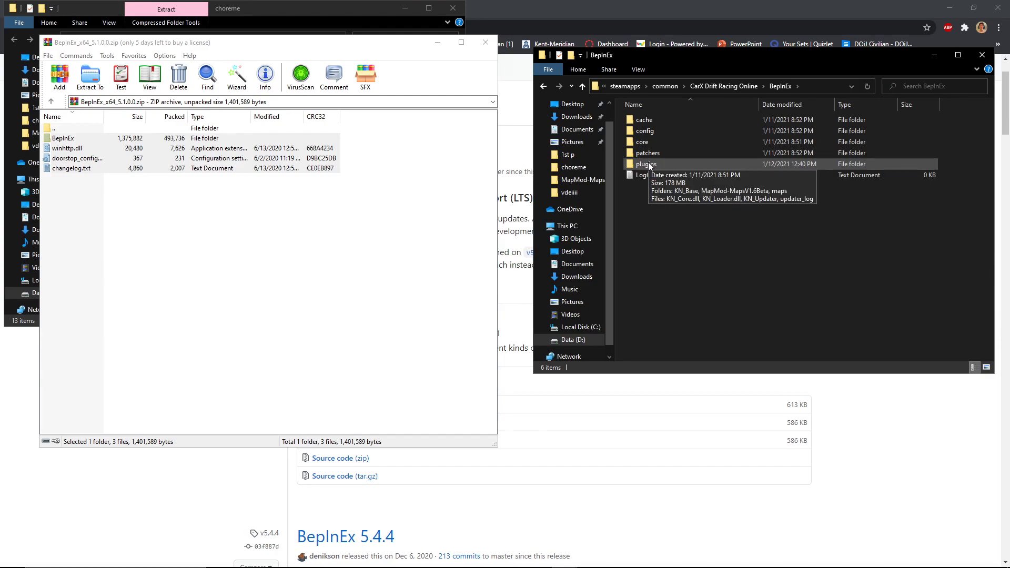
mouse_move(652, 207)
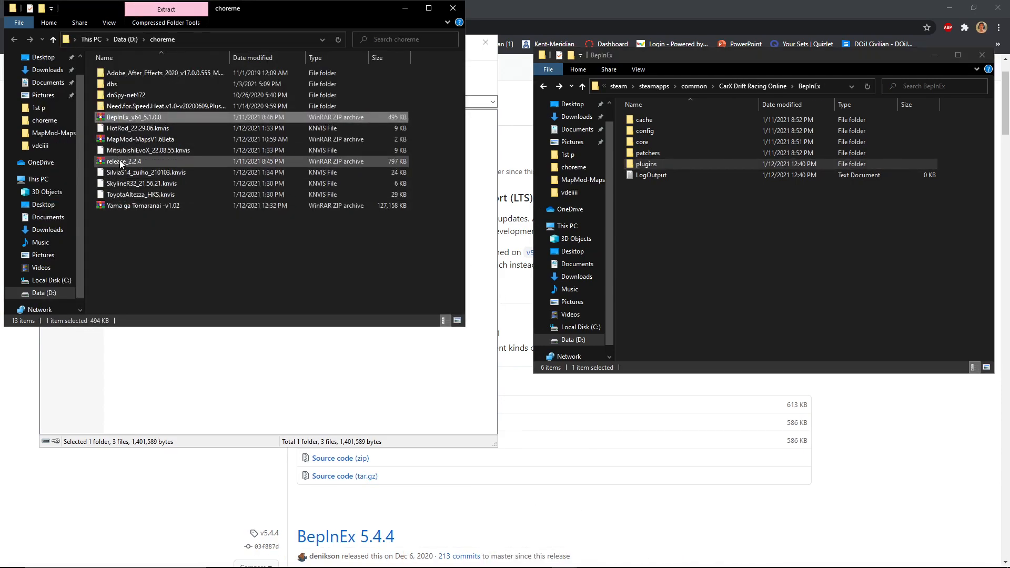
left_click(116, 162)
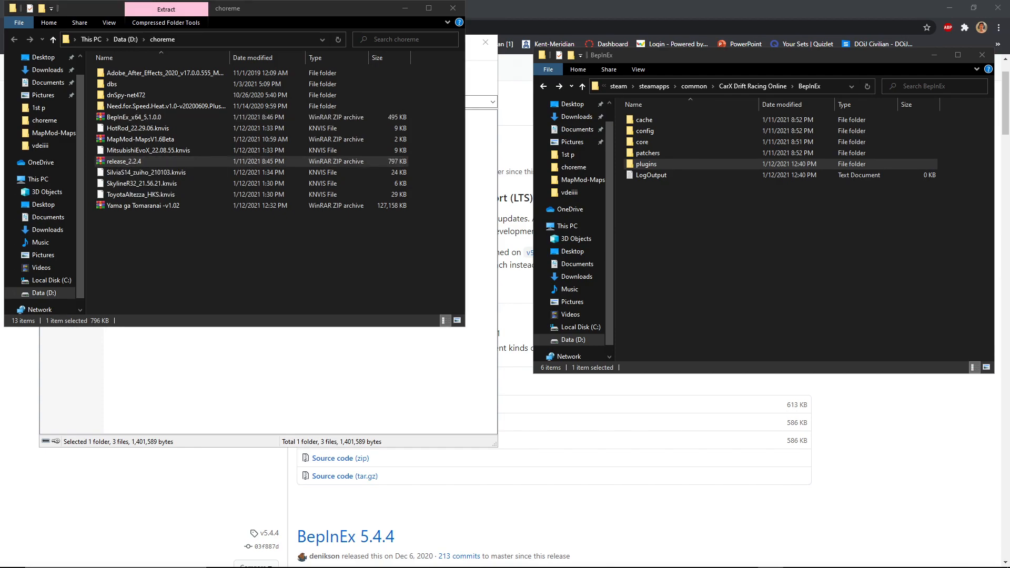
double_click(122, 161)
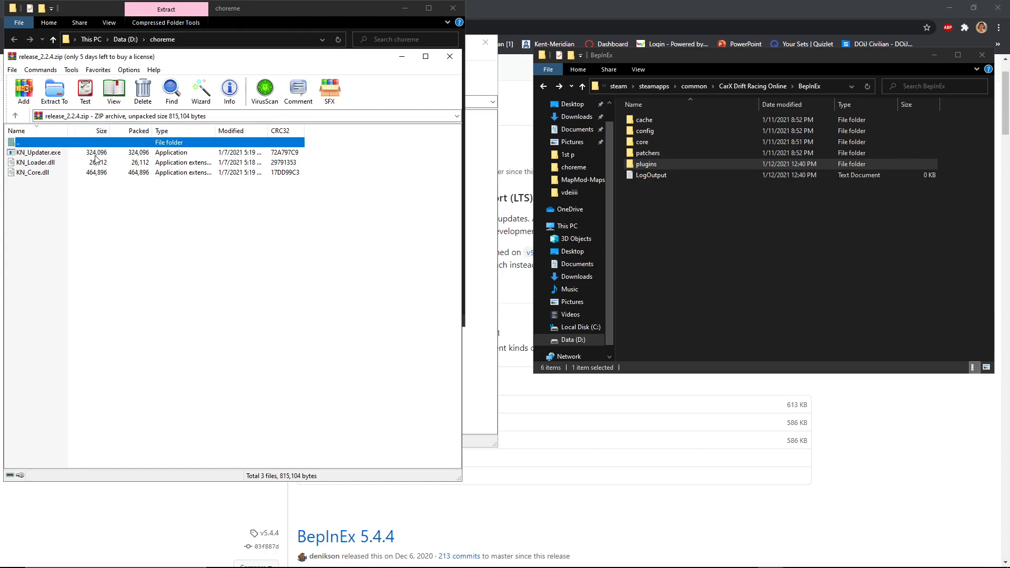
left_click(37, 153)
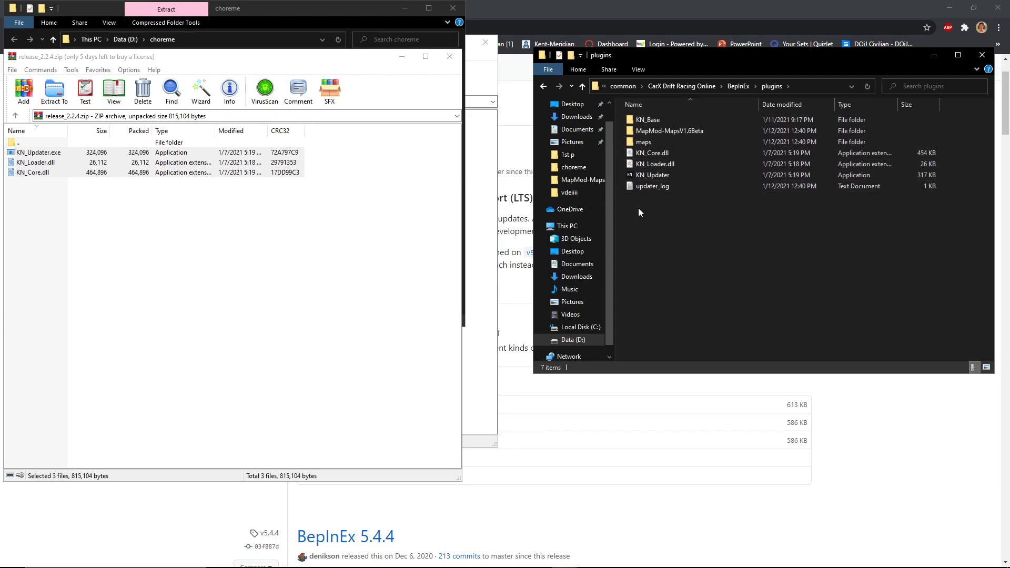
mouse_move(669, 131)
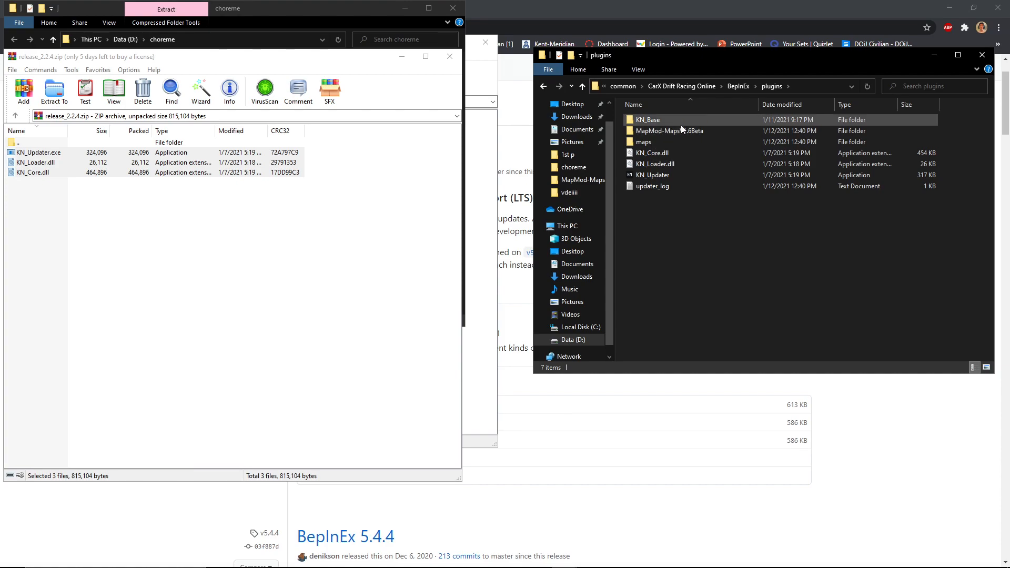
mouse_move(682, 131)
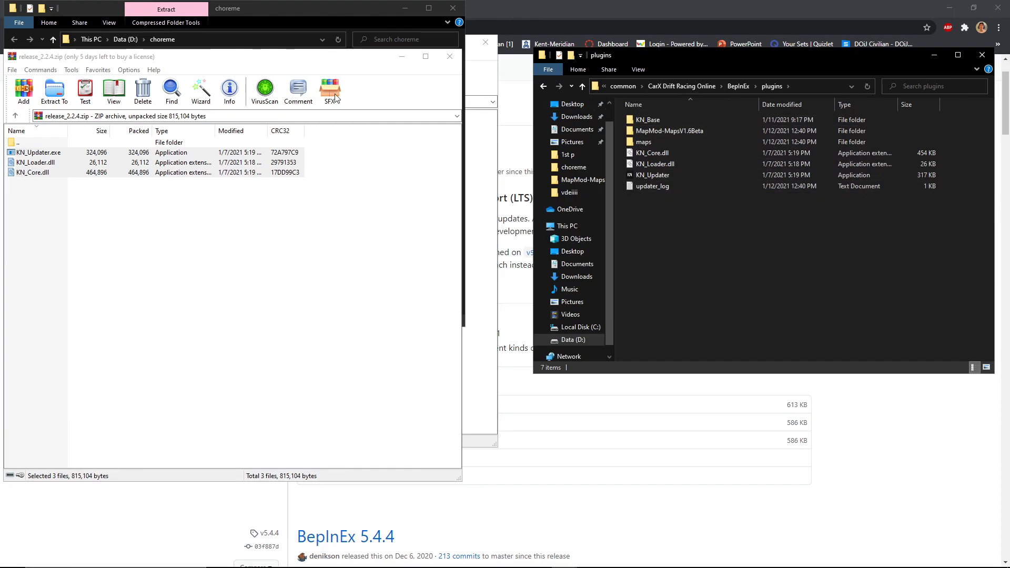
mouse_move(621, 177)
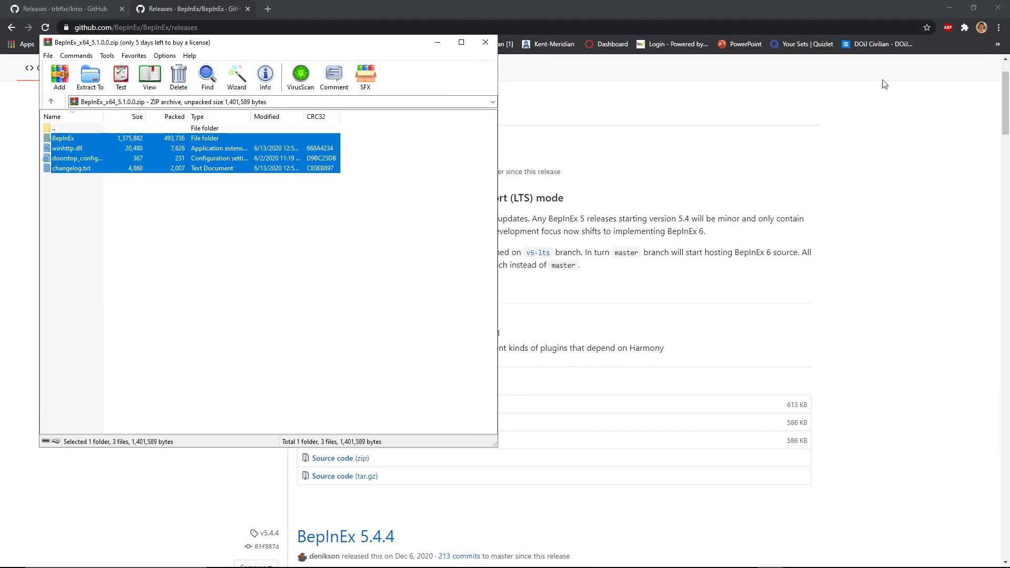
Close WinRAR, return to CarX, leave the results screen and quit the race to the lobby.
left_click(486, 43)
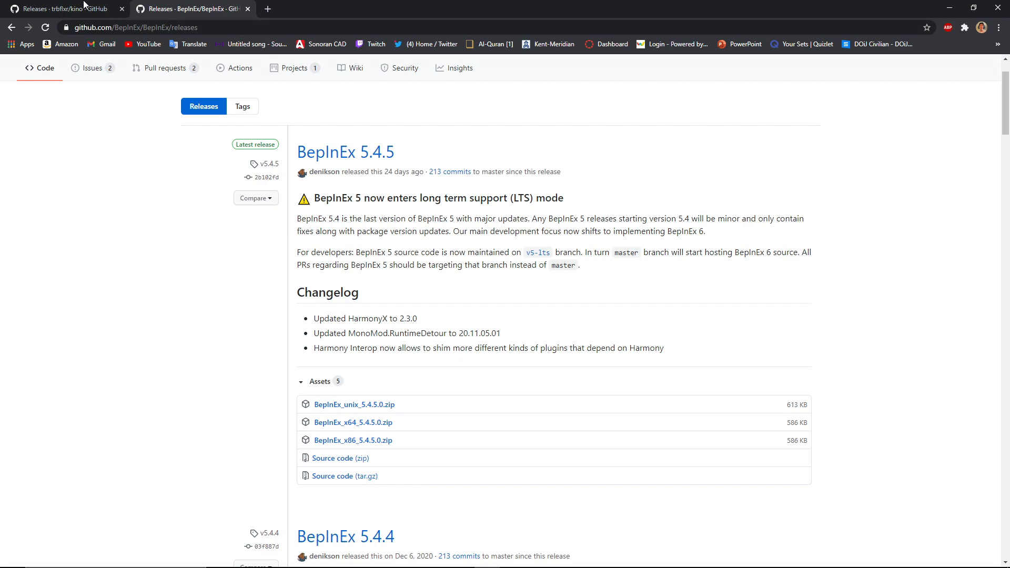
mouse_move(743, 560)
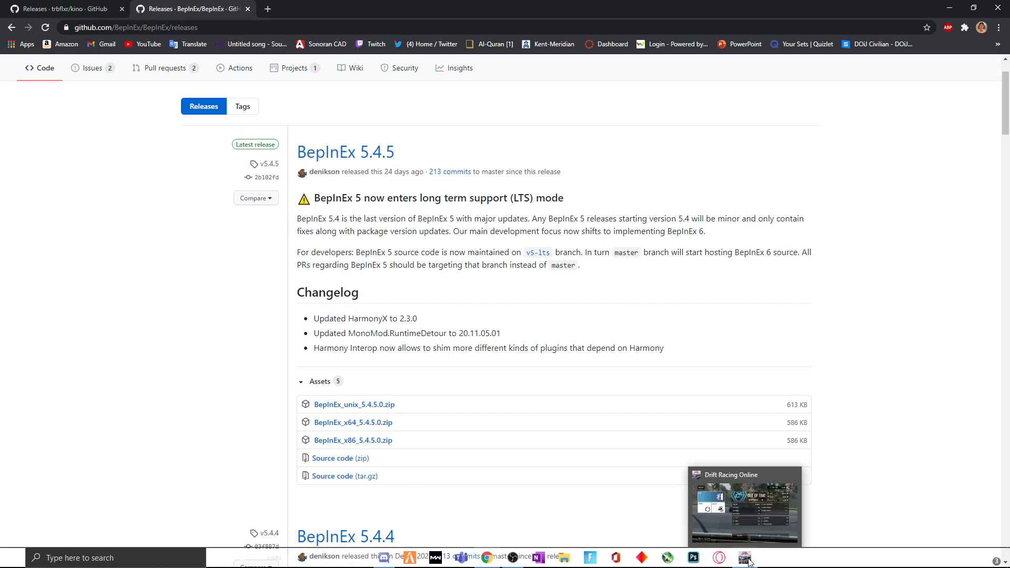
left_click(745, 558)
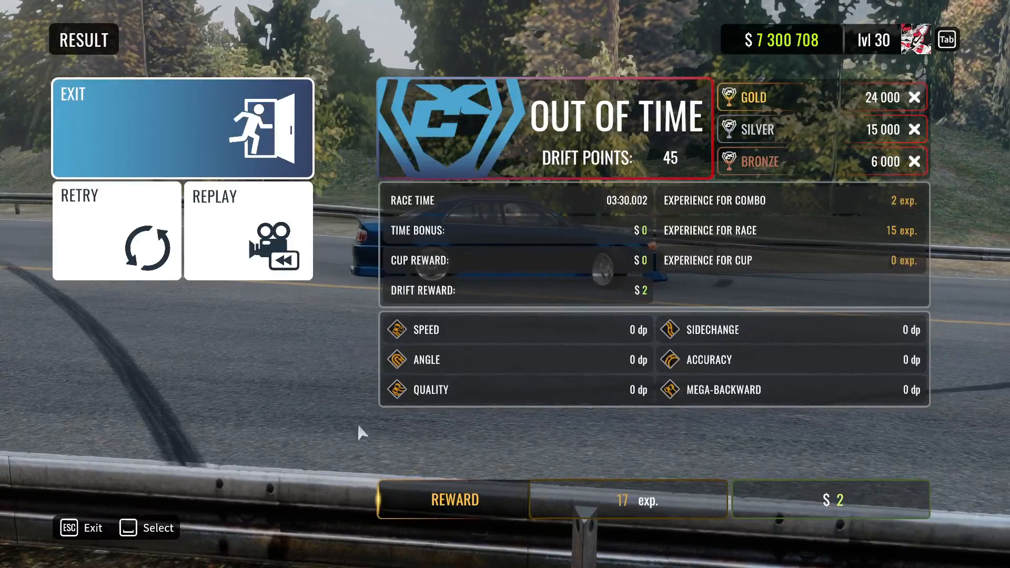
left_click(180, 127)
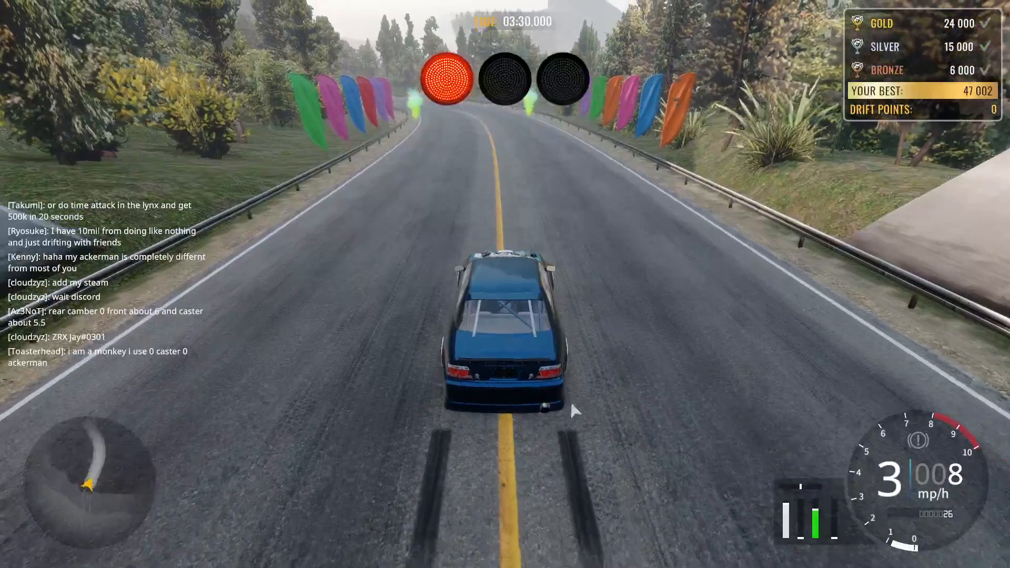
key("Escape")
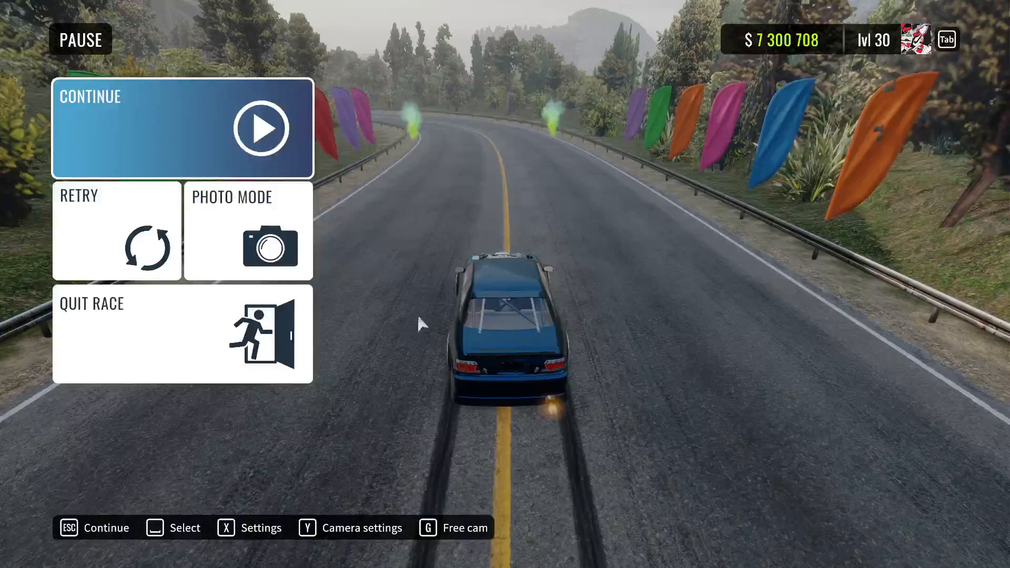
left_click(183, 334)
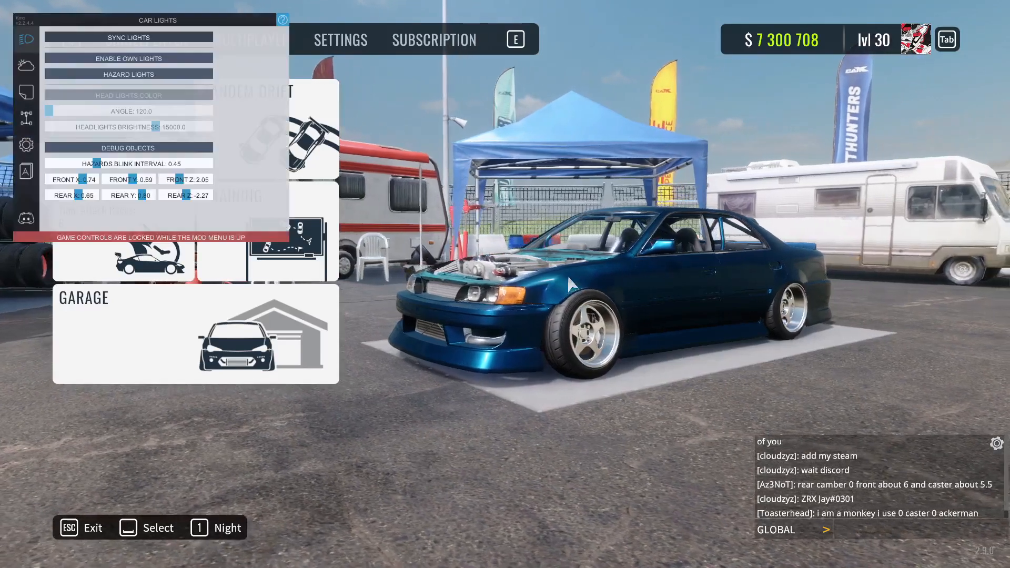
Try a Car Lights option, then switch the Kino menu to its weather panel.
left_click(129, 59)
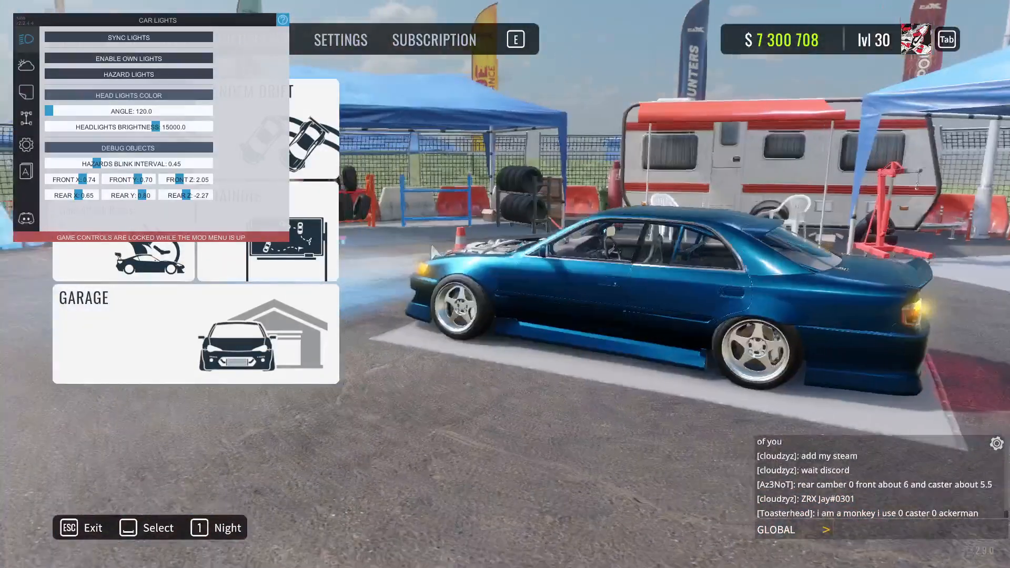
left_click(26, 65)
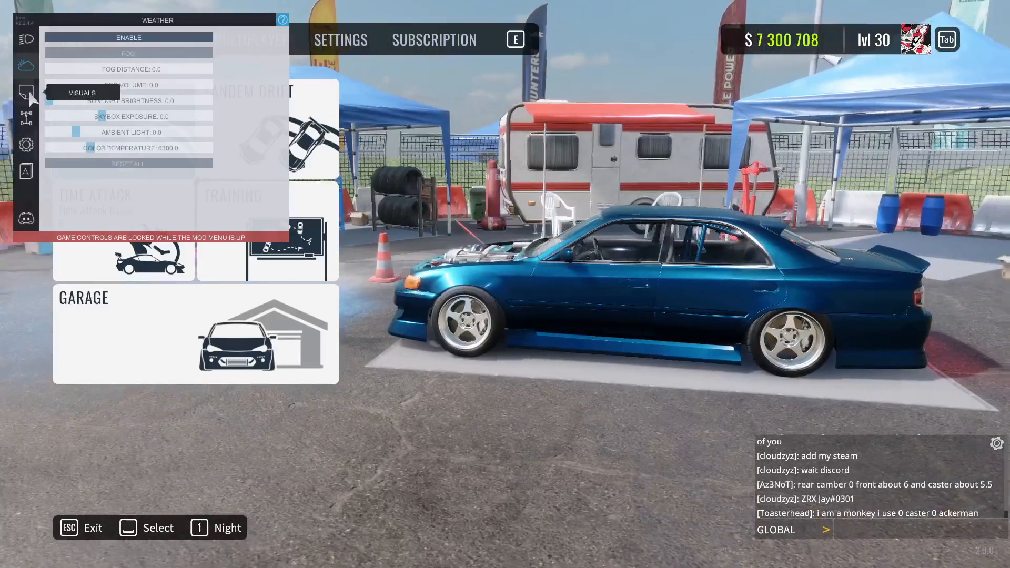
Switch the Kino menu to visuals and load a saved livery design in the garage.
left_click(26, 94)
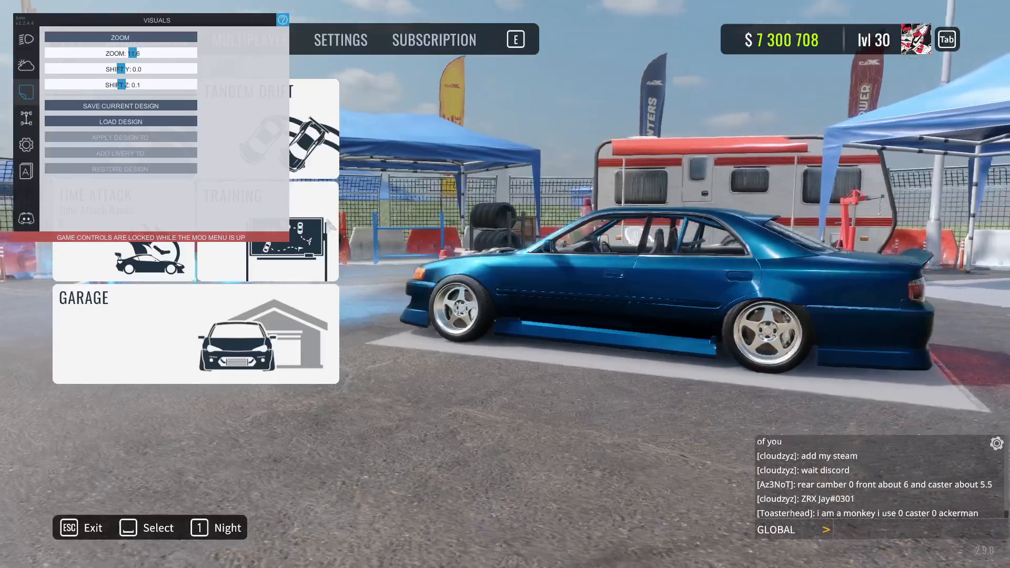
left_click(120, 122)
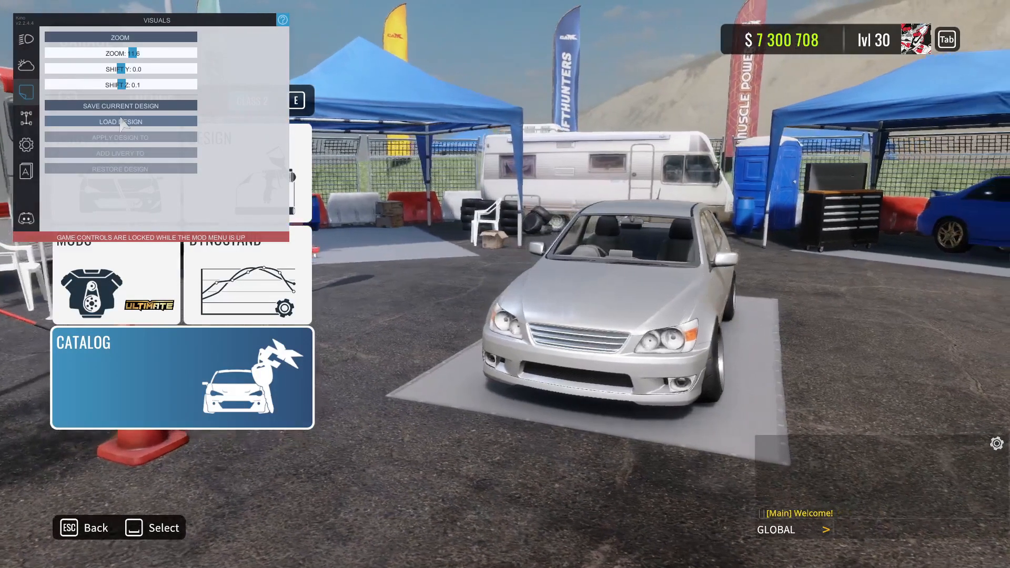
left_click(120, 122)
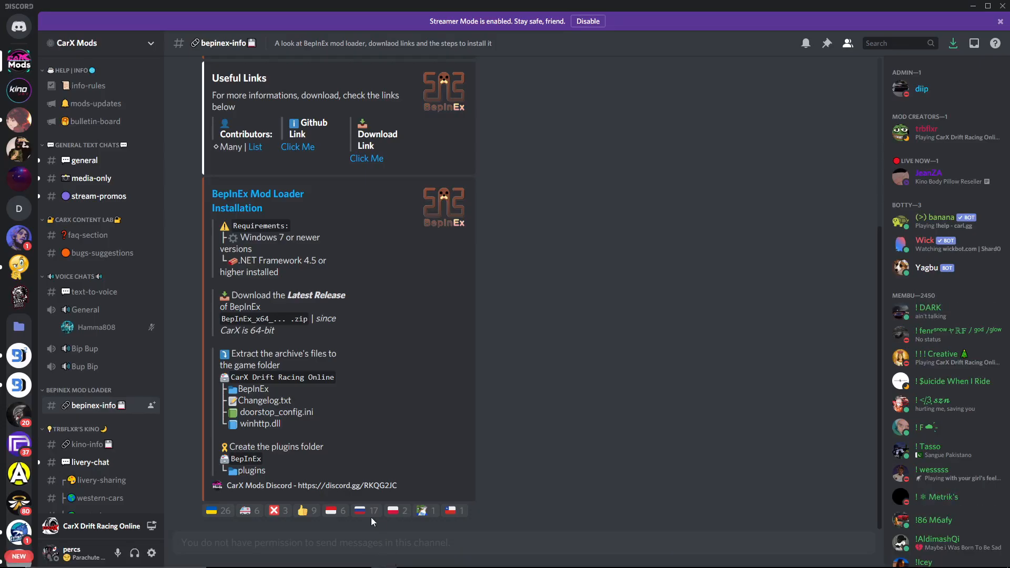
mouse_move(17, 92)
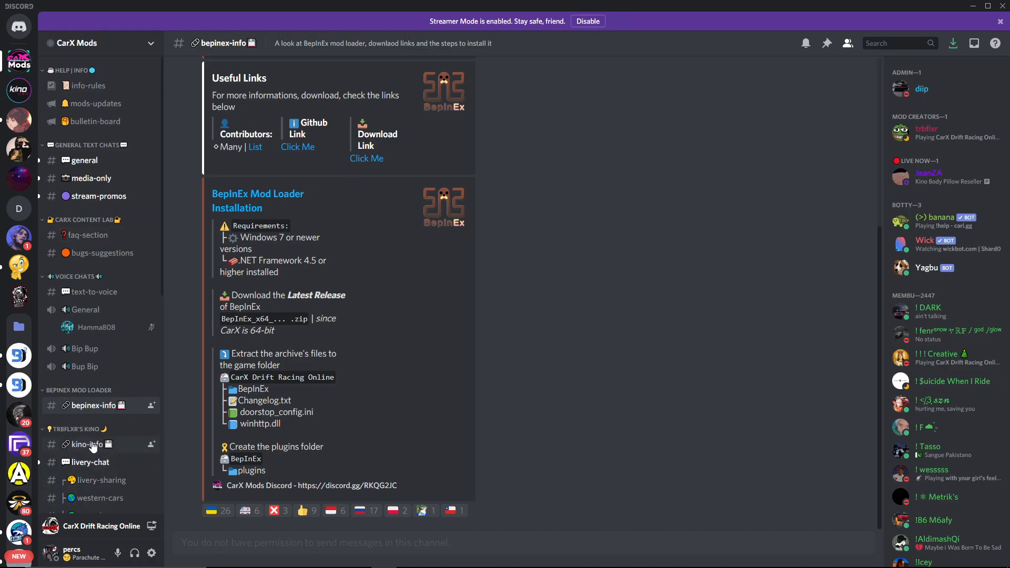
Go through livery-chat to livery-sharing and browse the posted .knvis livery files.
left_click(88, 462)
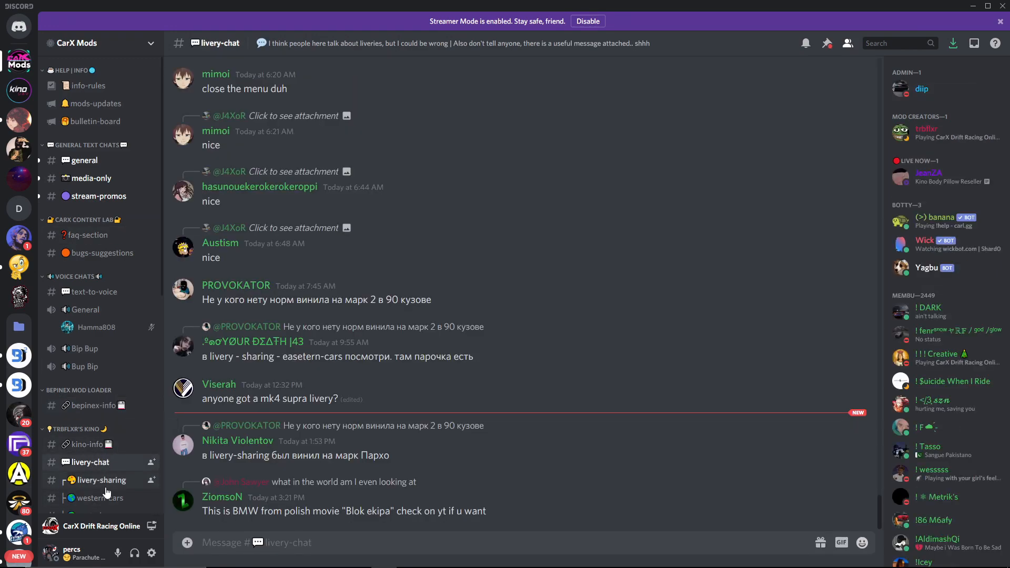
left_click(101, 480)
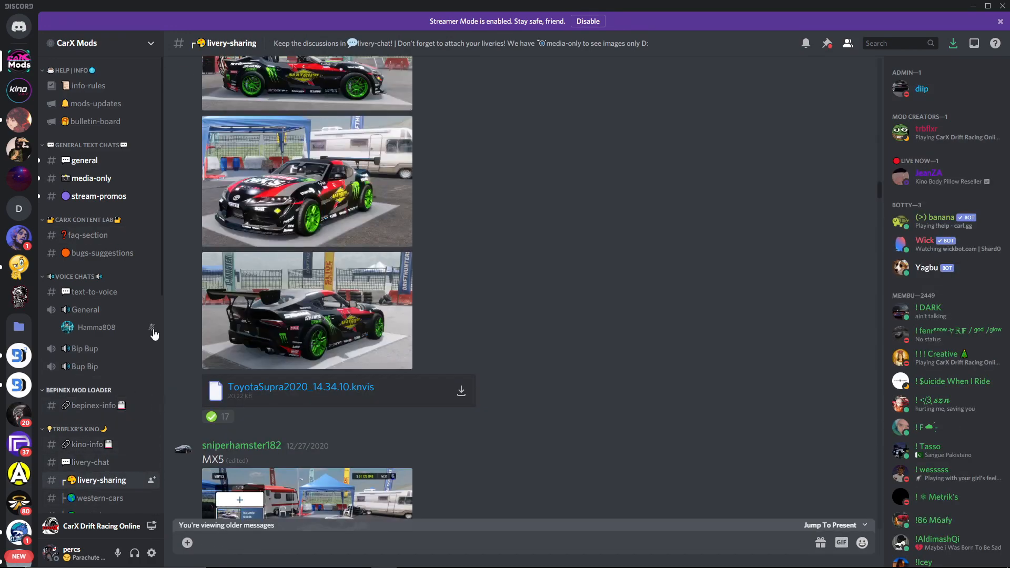
scroll("down", 3)
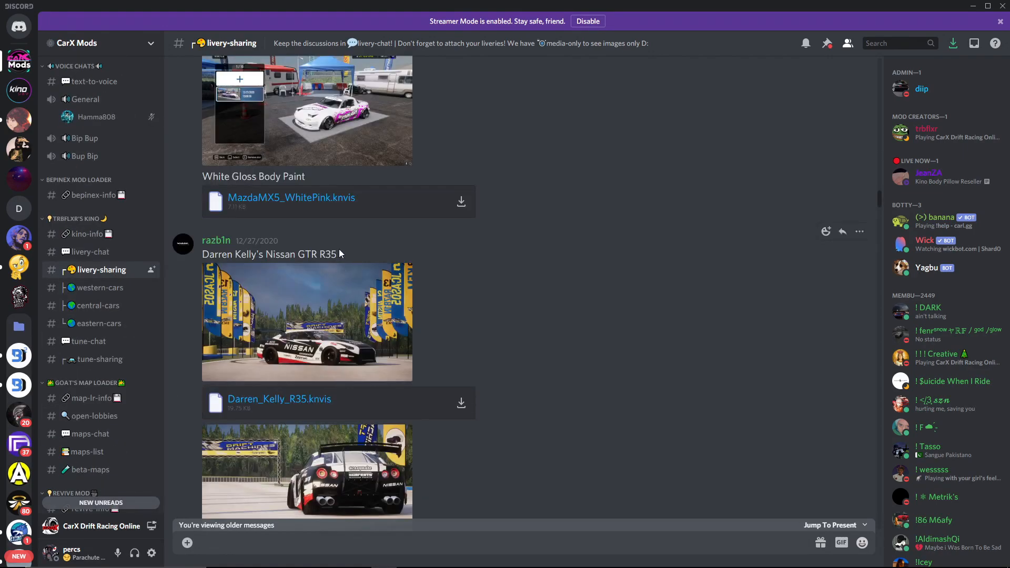
left_click(307, 322)
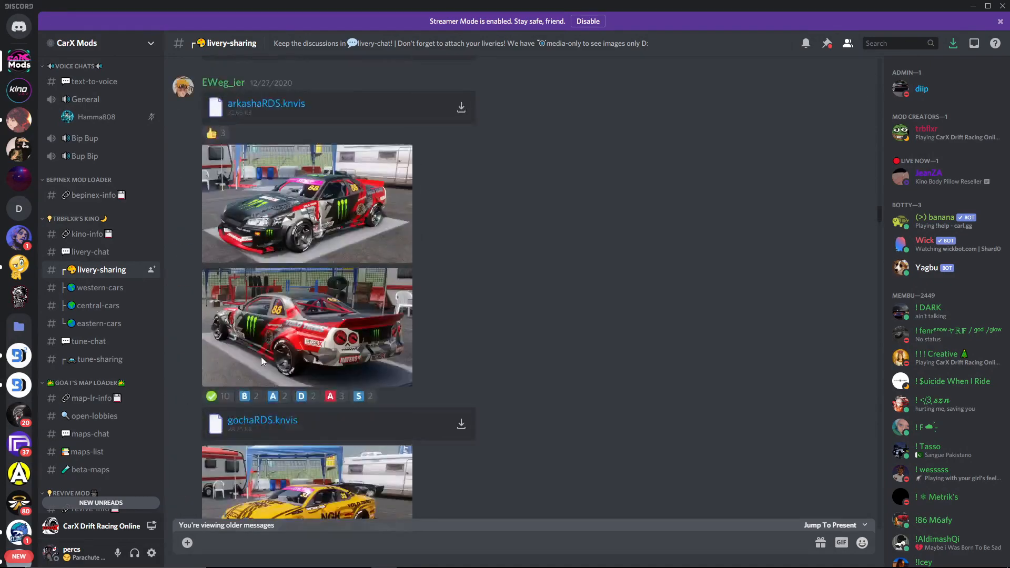
scroll("down", 3)
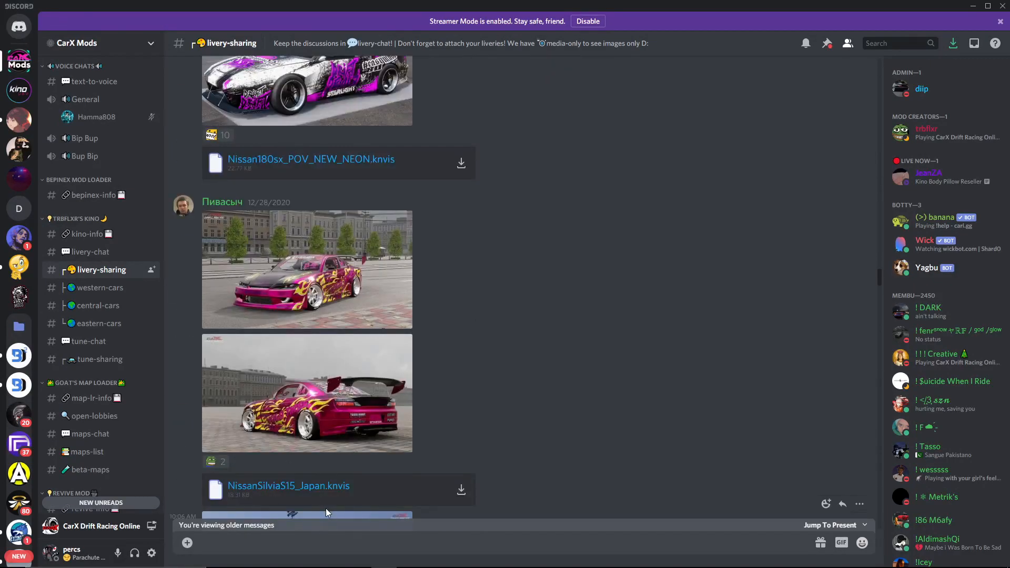
scroll("down", 3)
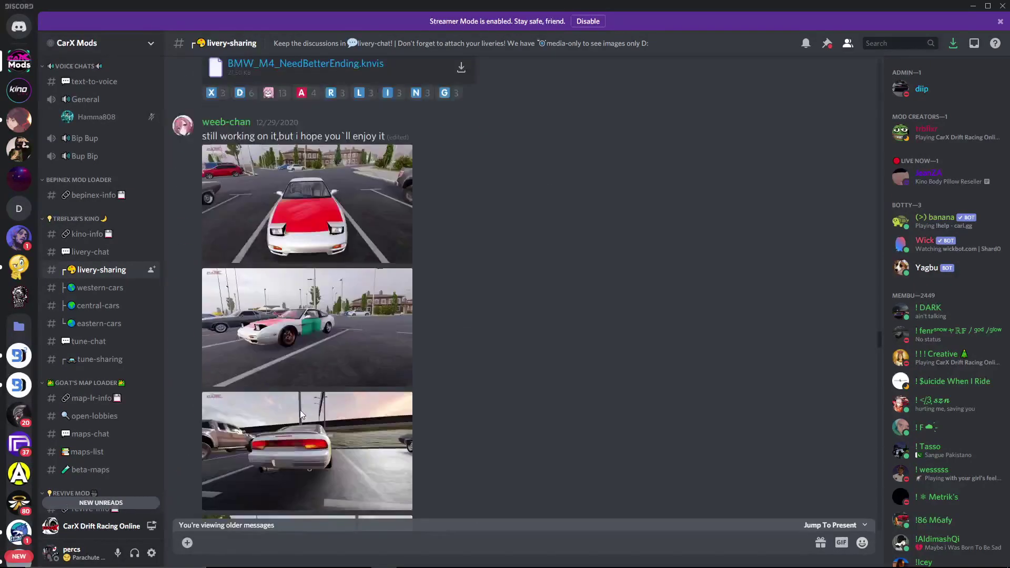
scroll("down", 3)
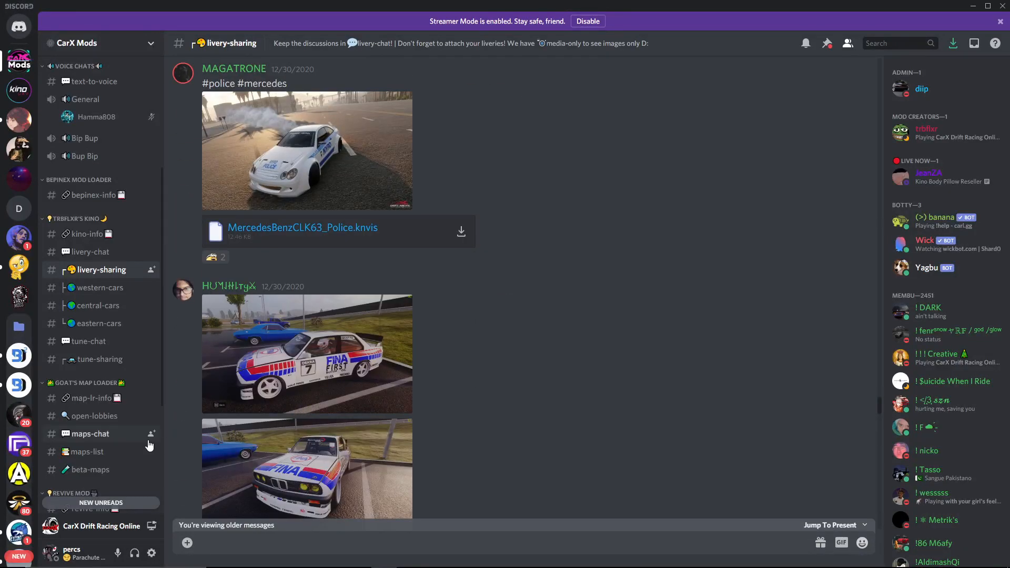
mouse_move(190, 330)
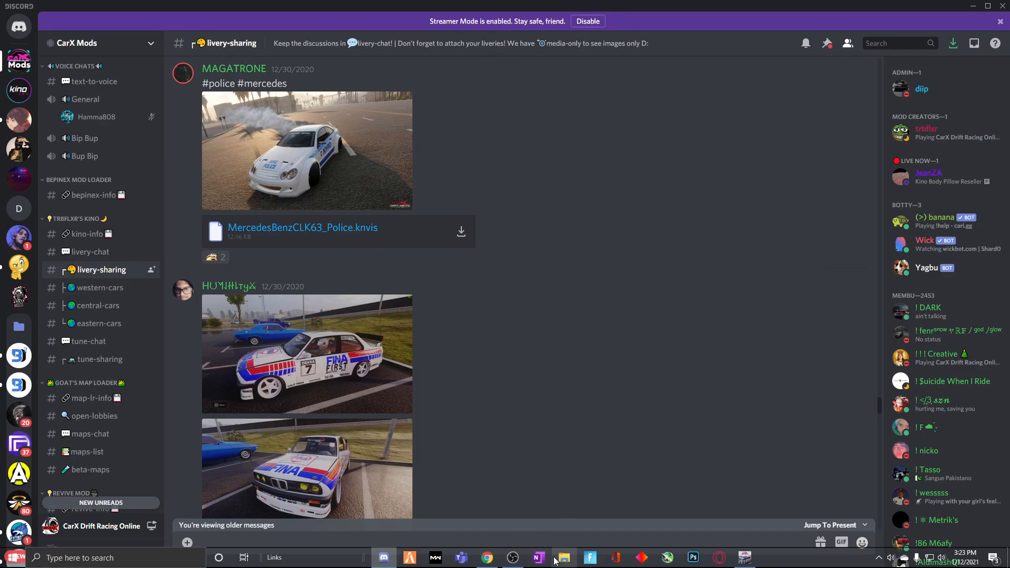
mouse_move(563, 557)
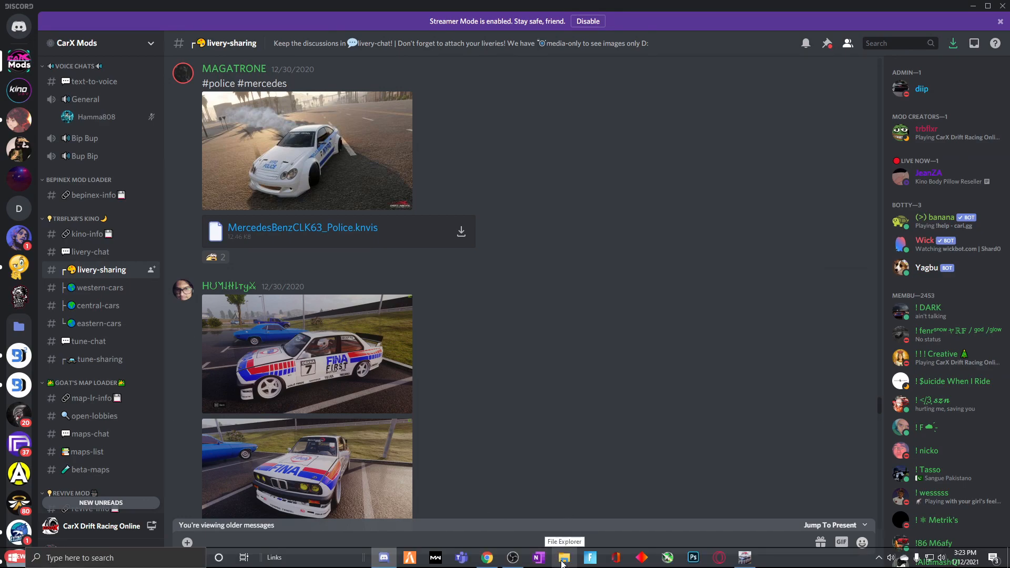
Open the choreme download folder and the KN_Base visuals folder in separate Explorer windows.
right_click(564, 558)
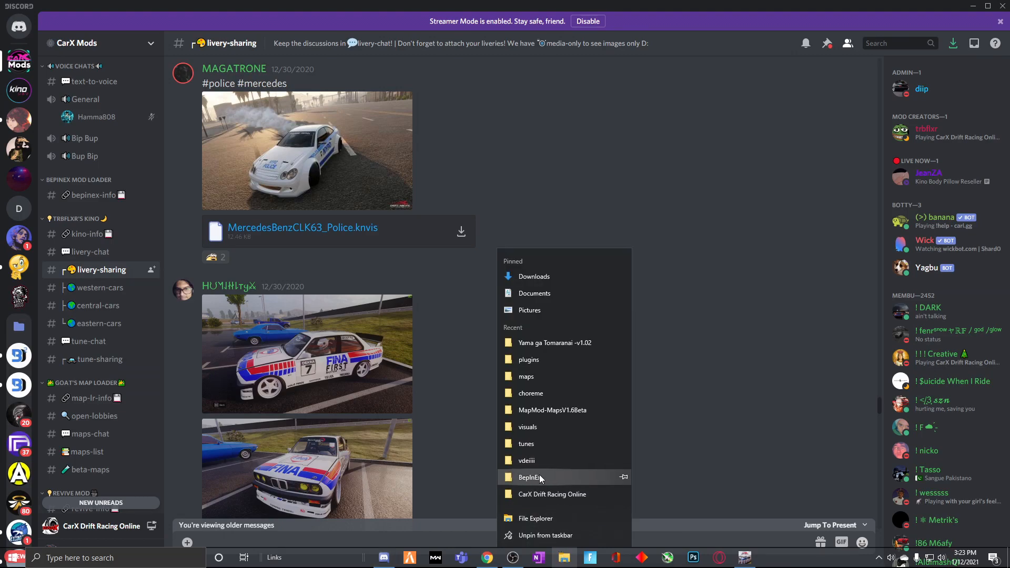
left_click(531, 393)
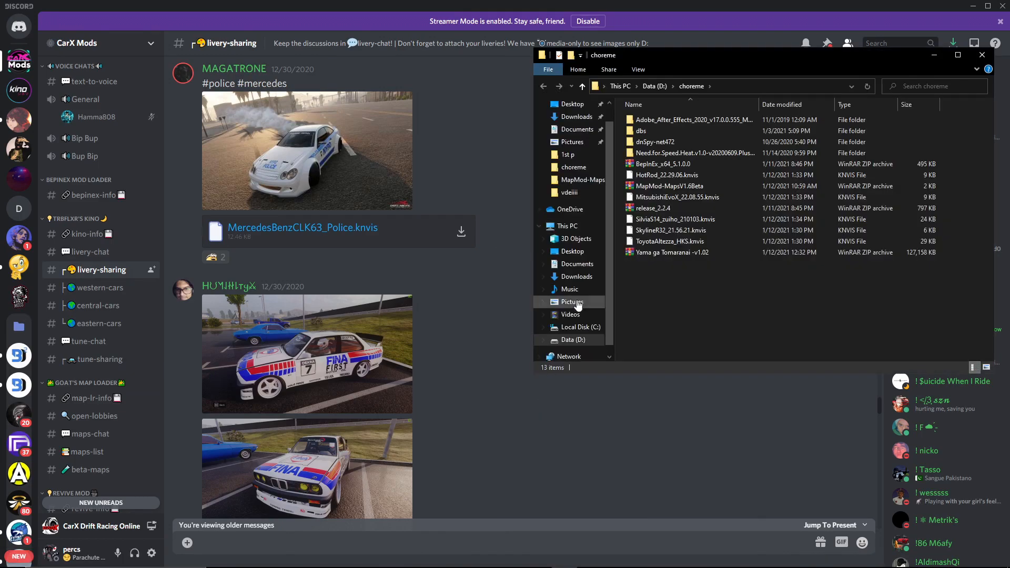
mouse_move(703, 208)
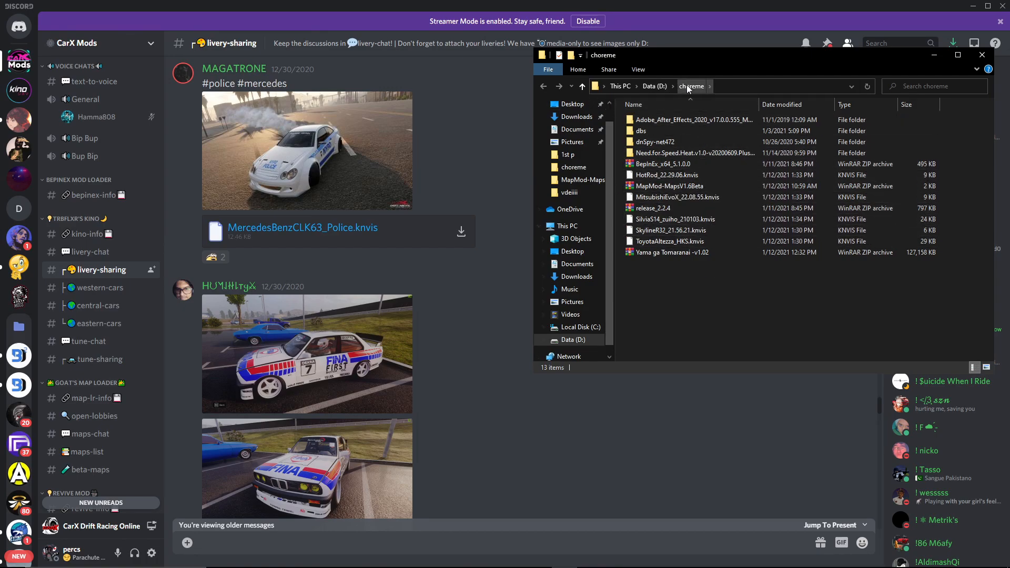
right_click(563, 558)
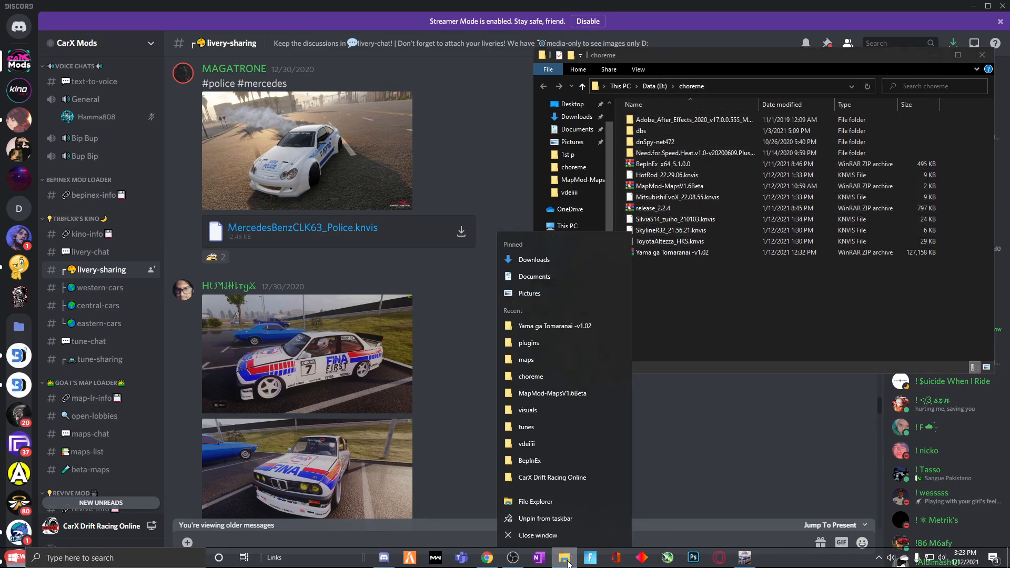
mouse_move(541, 376)
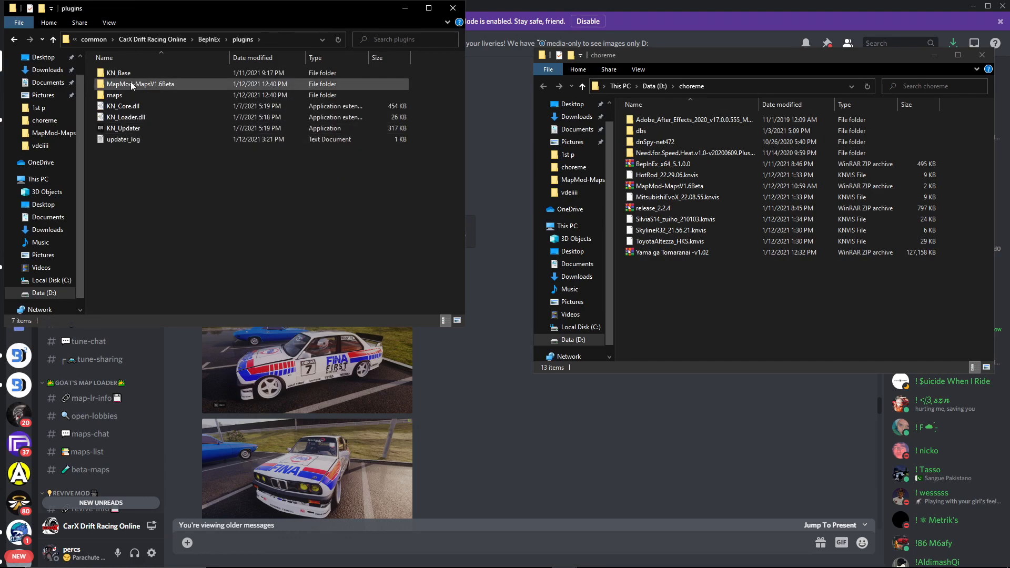
mouse_move(118, 73)
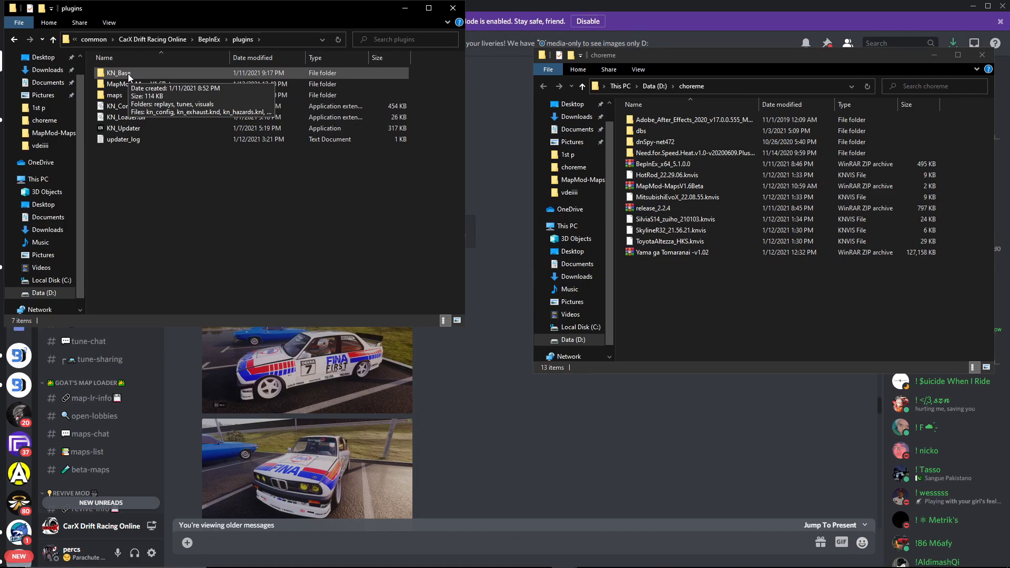
double_click(116, 73)
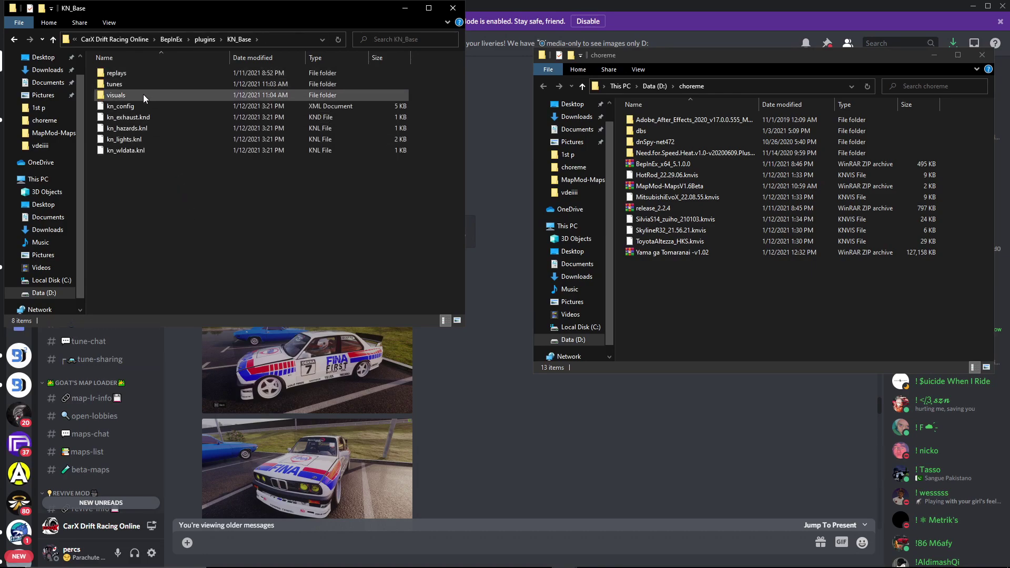
double_click(115, 95)
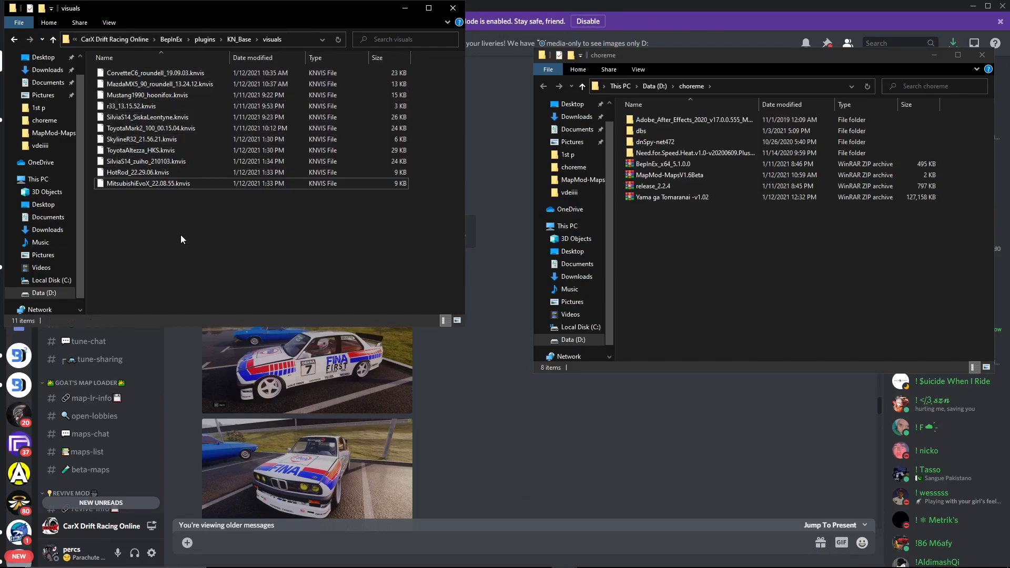
mouse_move(223, 201)
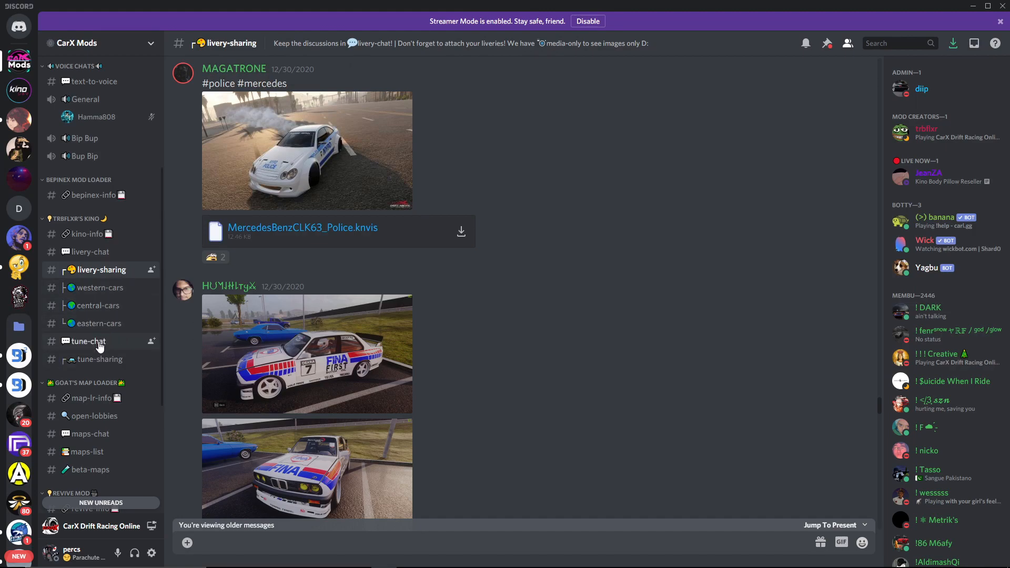
Download the Nissan180sx_Ultimate_120_120_16.00.25.knd file from the tune-sharing channel.
left_click(99, 360)
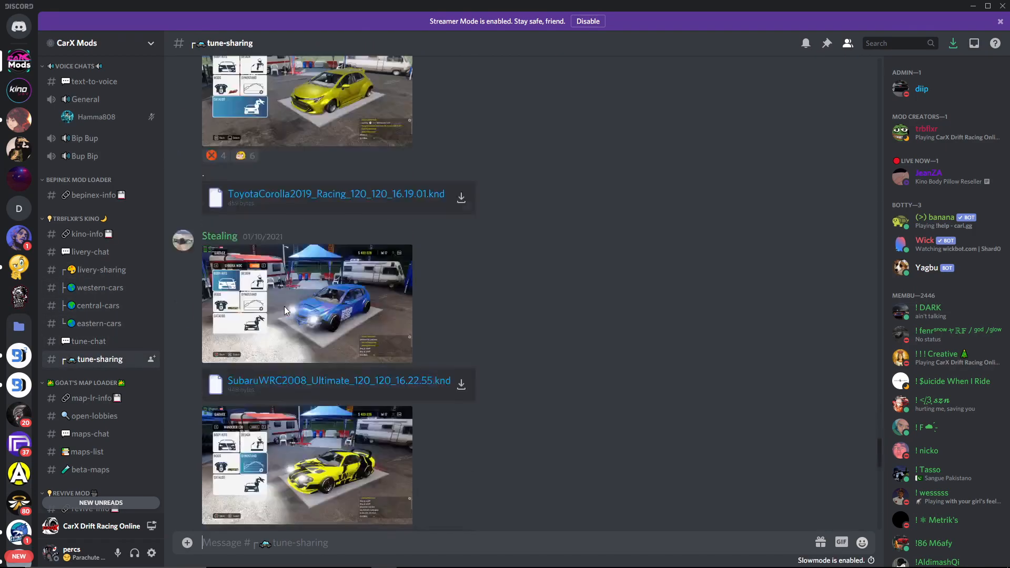
scroll("down", 3)
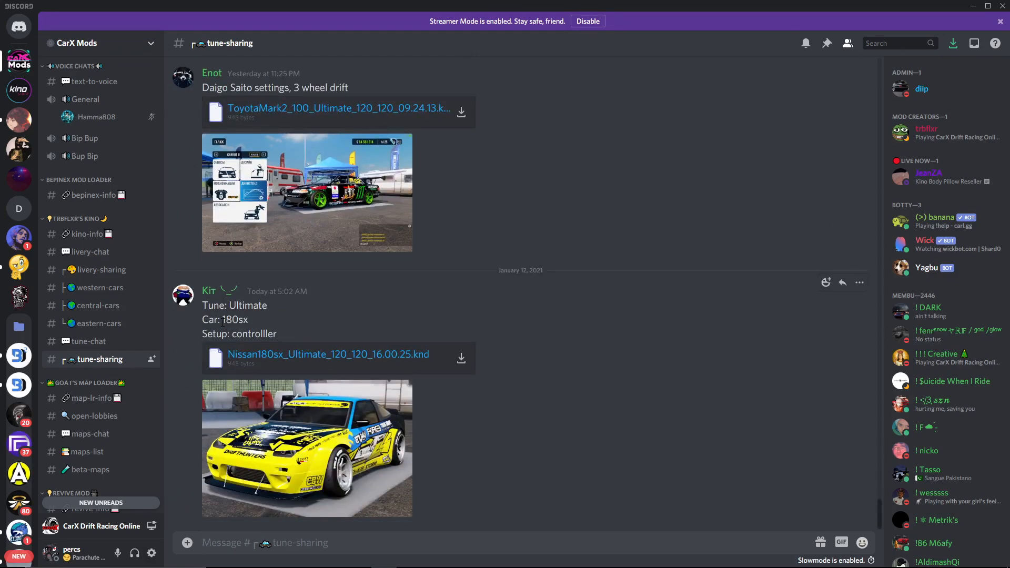
left_click(307, 448)
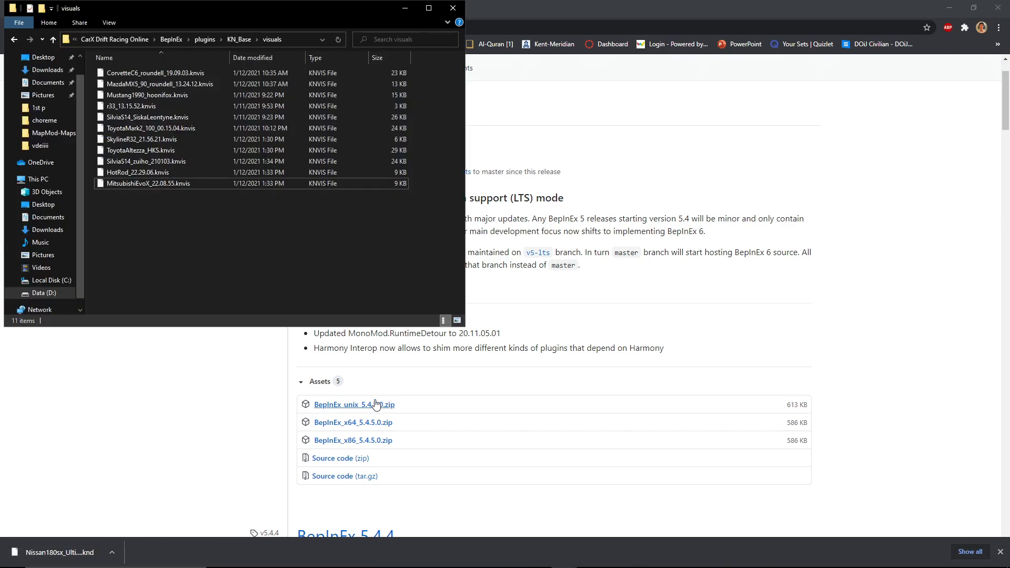
mouse_move(563, 558)
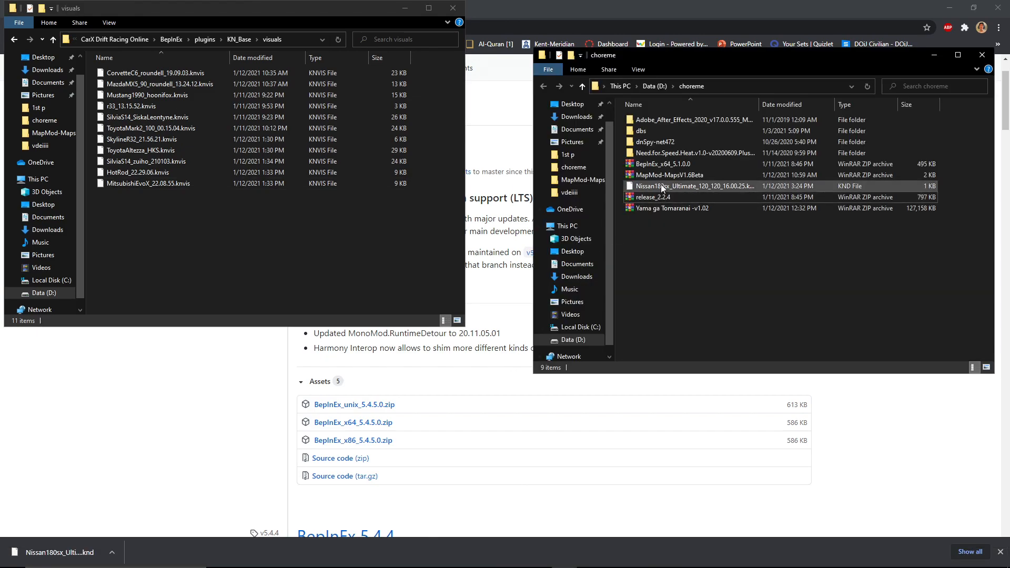
Select the downloaded Nissan180sx .knd tune and open the KN_Base tunes folder beside it.
left_click(674, 185)
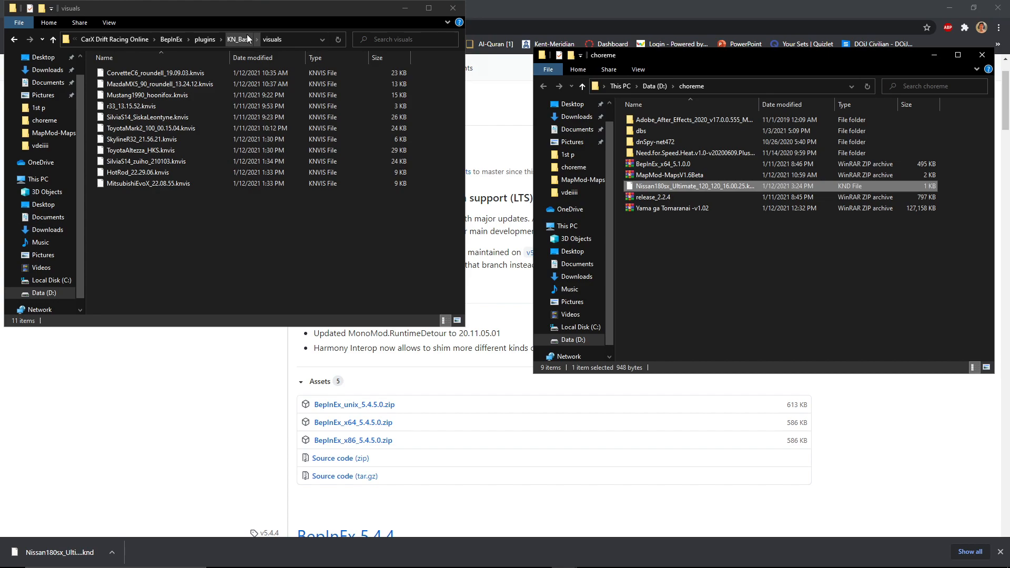
left_click(237, 39)
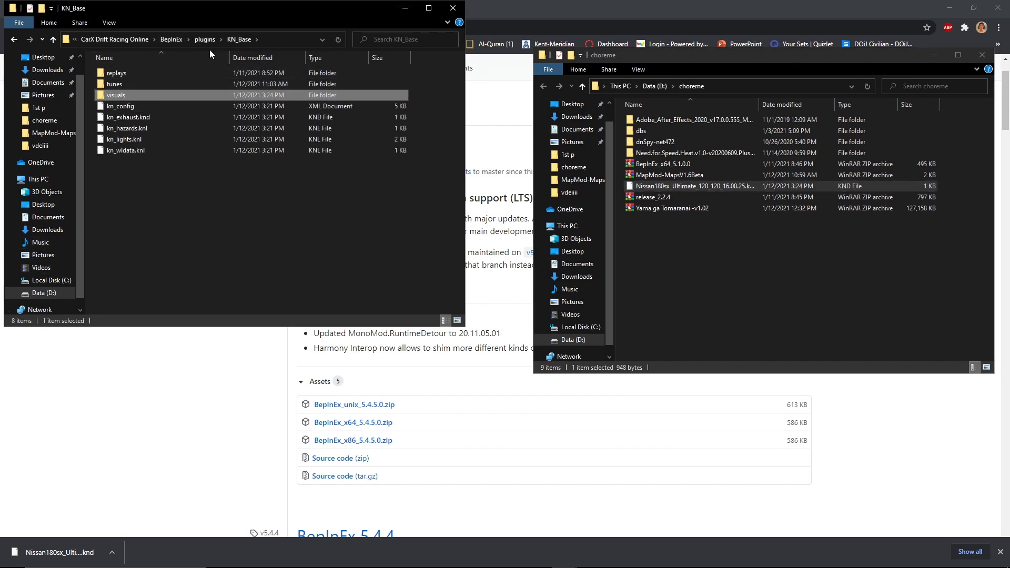
left_click(114, 85)
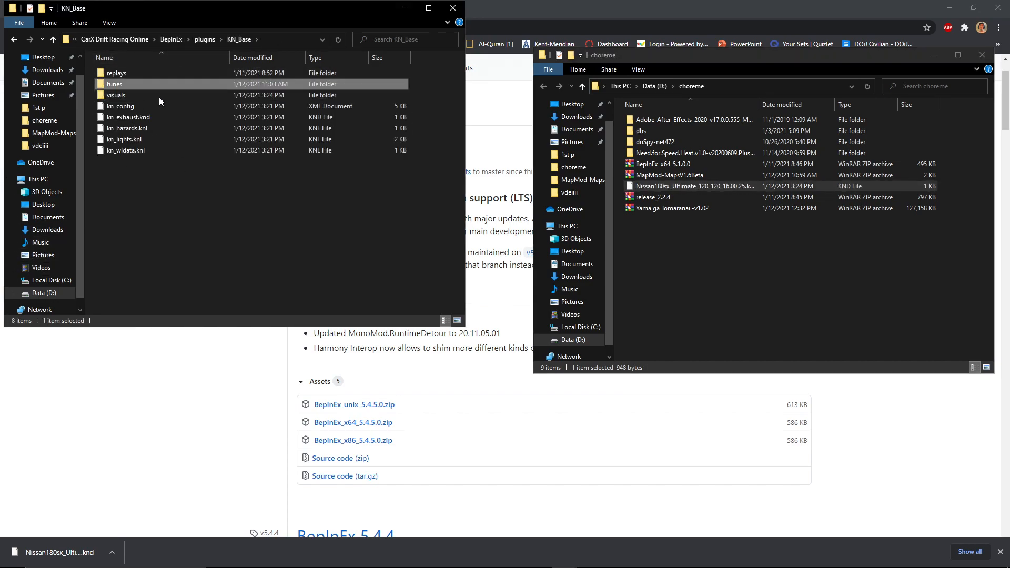
double_click(114, 84)
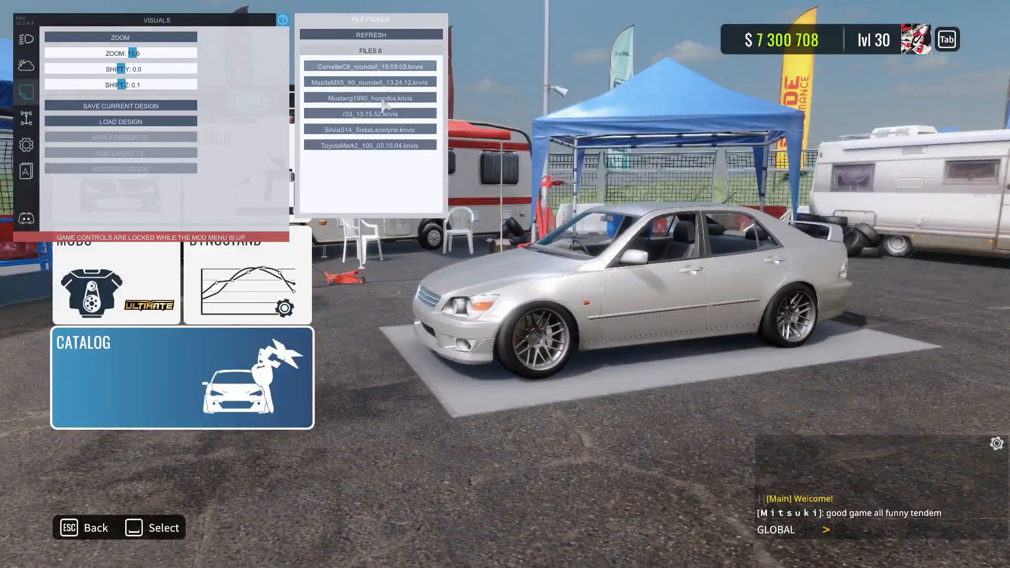
Refresh the livery list and apply the ToyotaAltezza_HKS design to the Altezza.
left_click(372, 36)
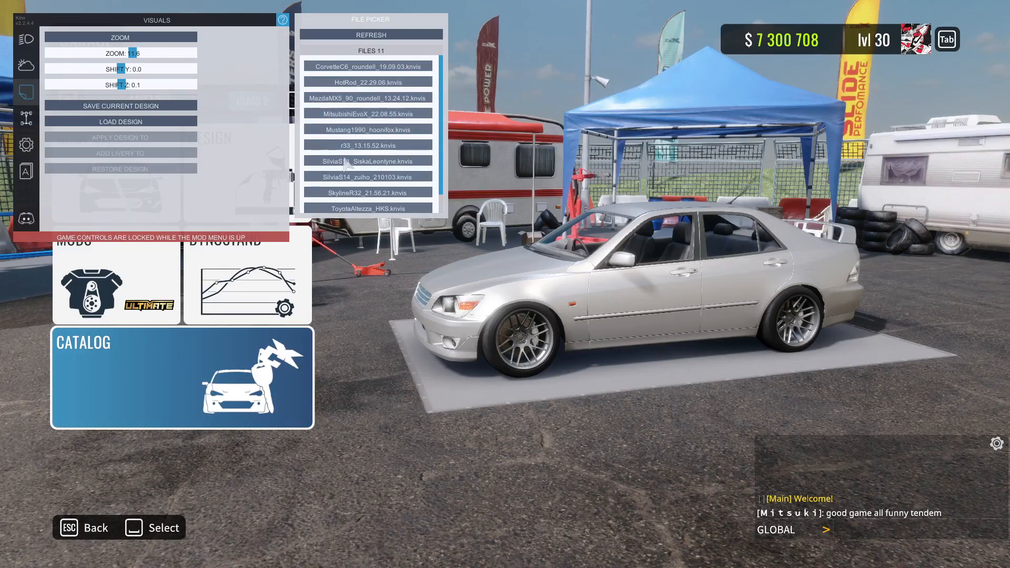
scroll("down", 3)
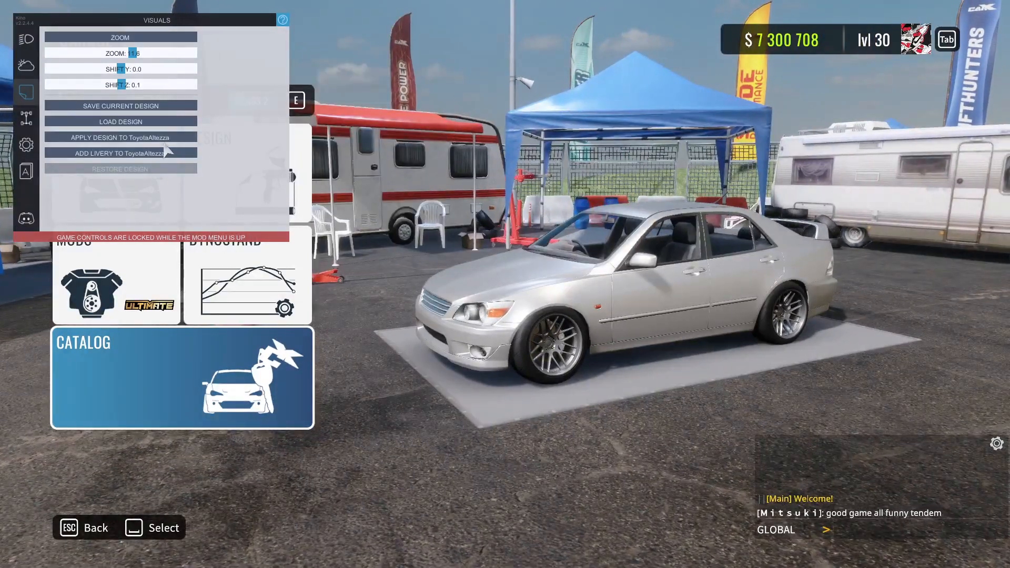
left_click(120, 154)
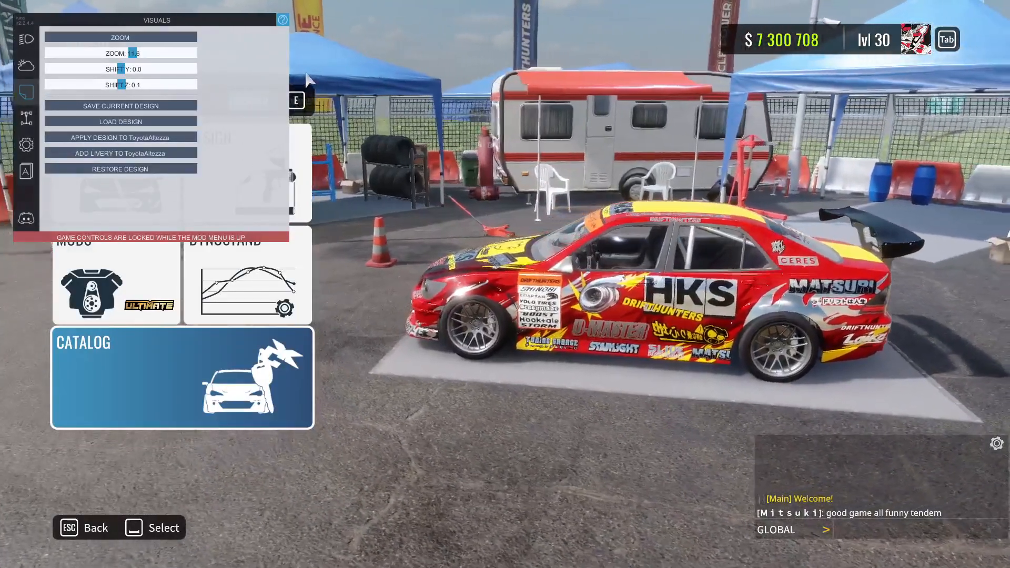
key("Escape")
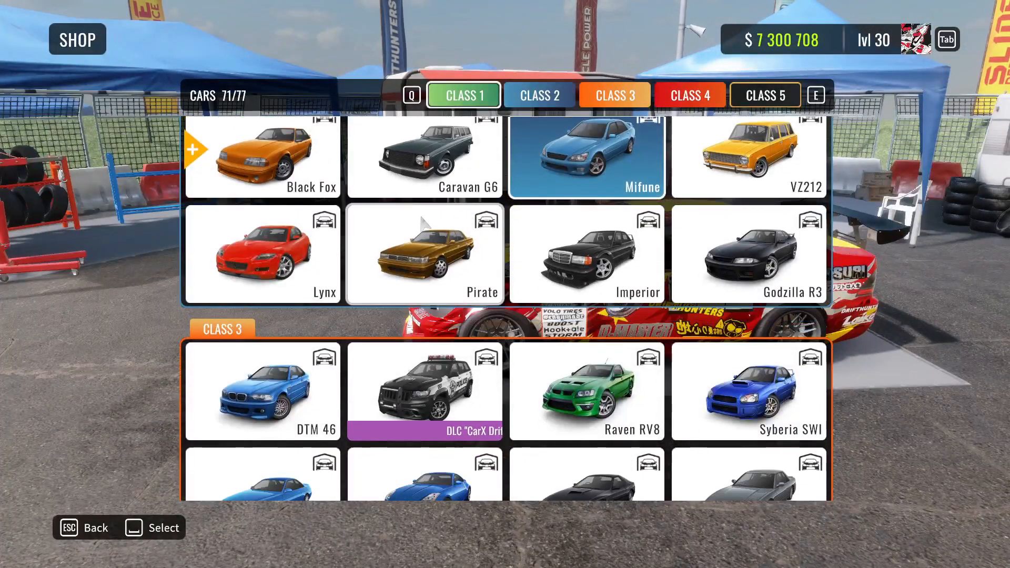
Scroll down through the car shop catalogue.
scroll("down", 3)
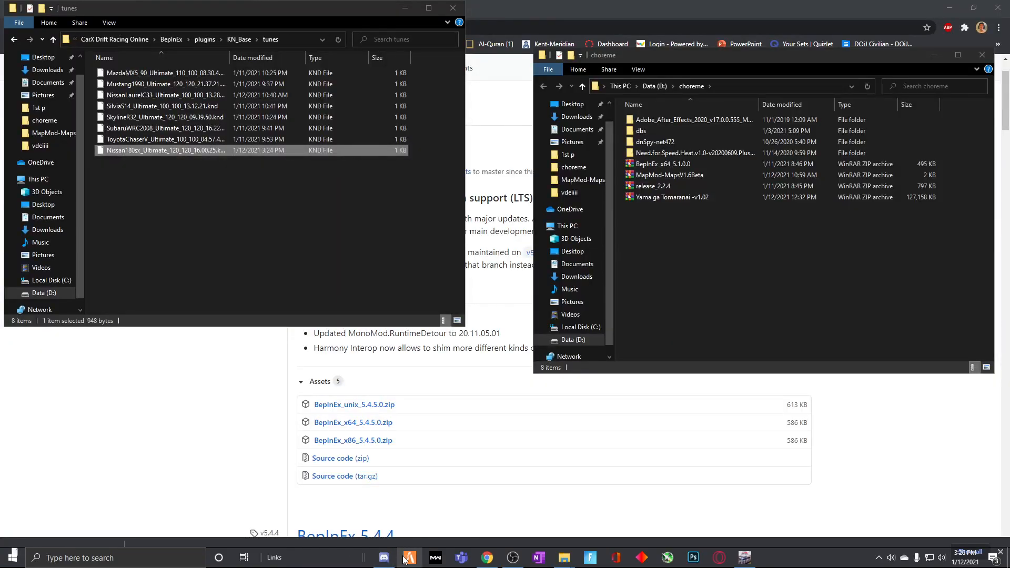
Browse Discord's tune-sharing channel, then the maps-list channel of custom maps.
left_click(383, 558)
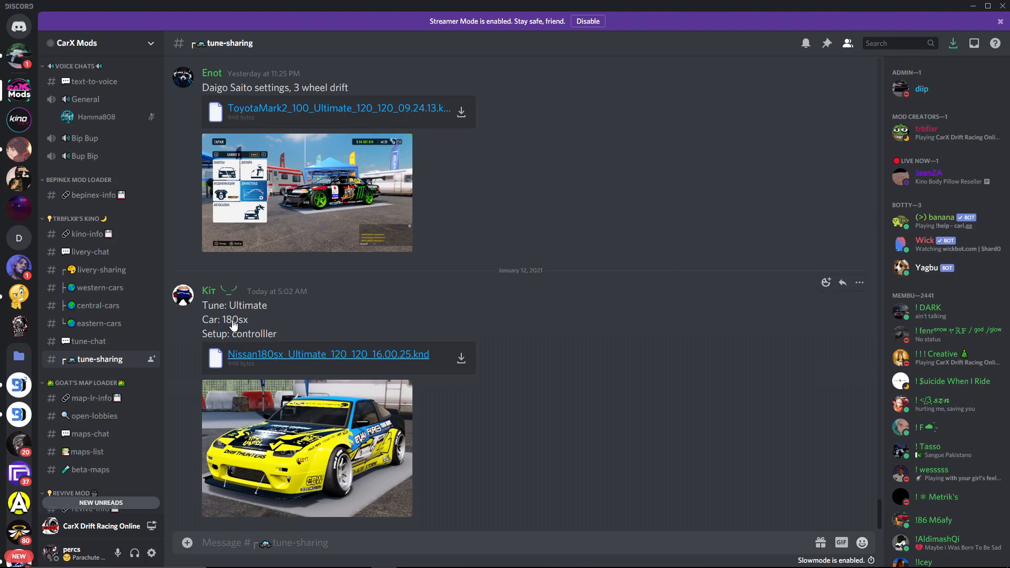
mouse_move(19, 119)
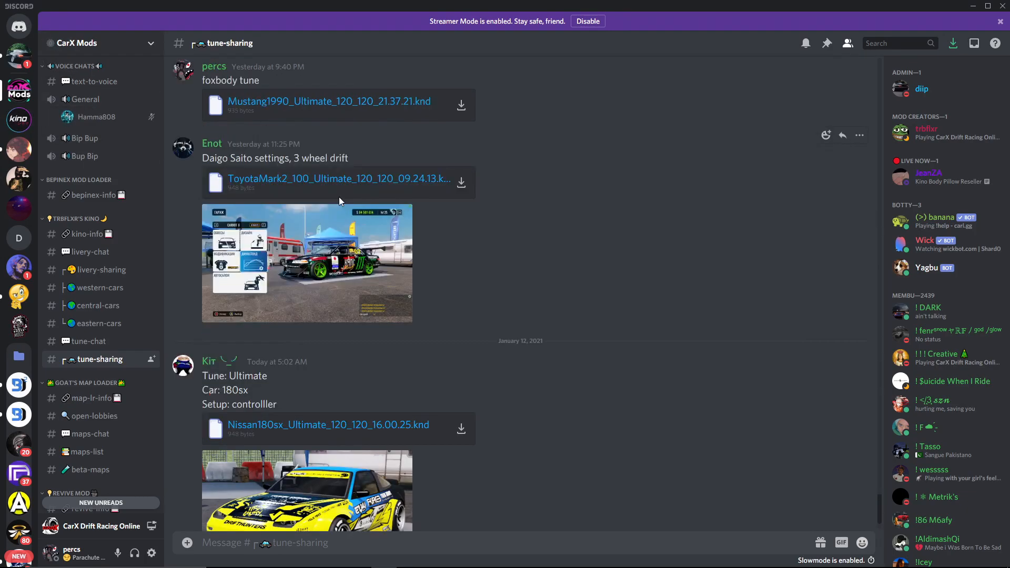
scroll("down", 3)
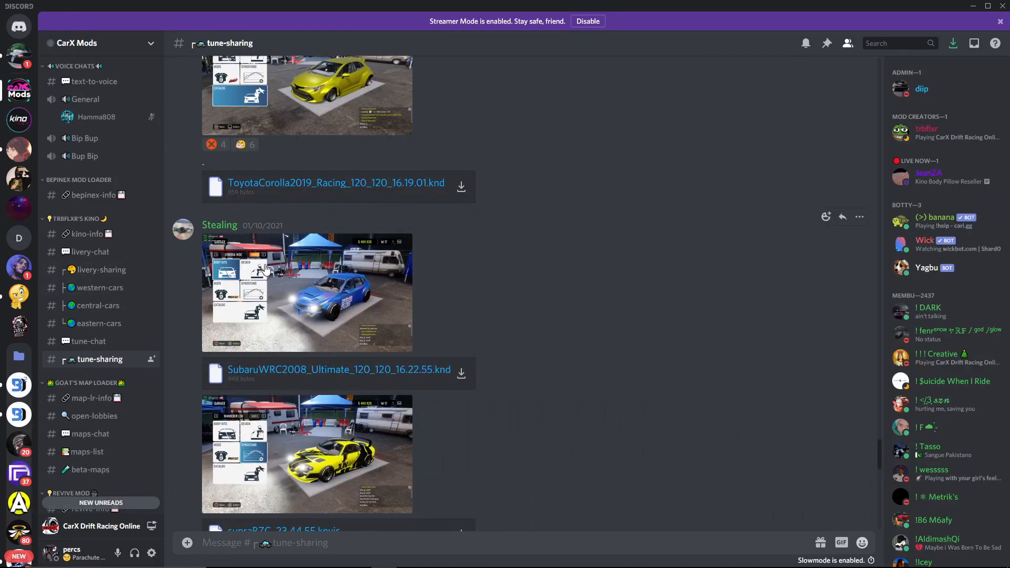
scroll("down", 3)
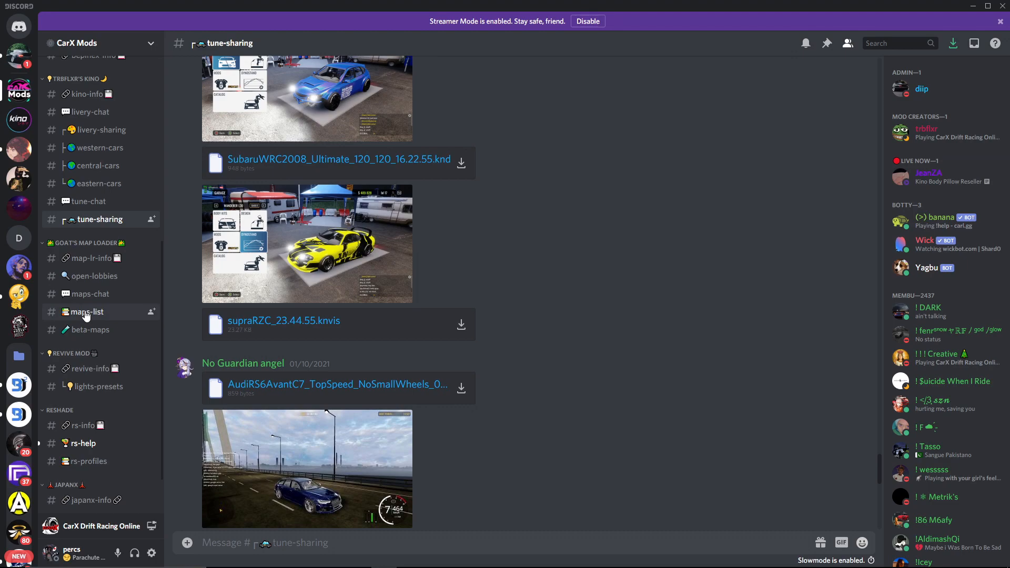
left_click(86, 311)
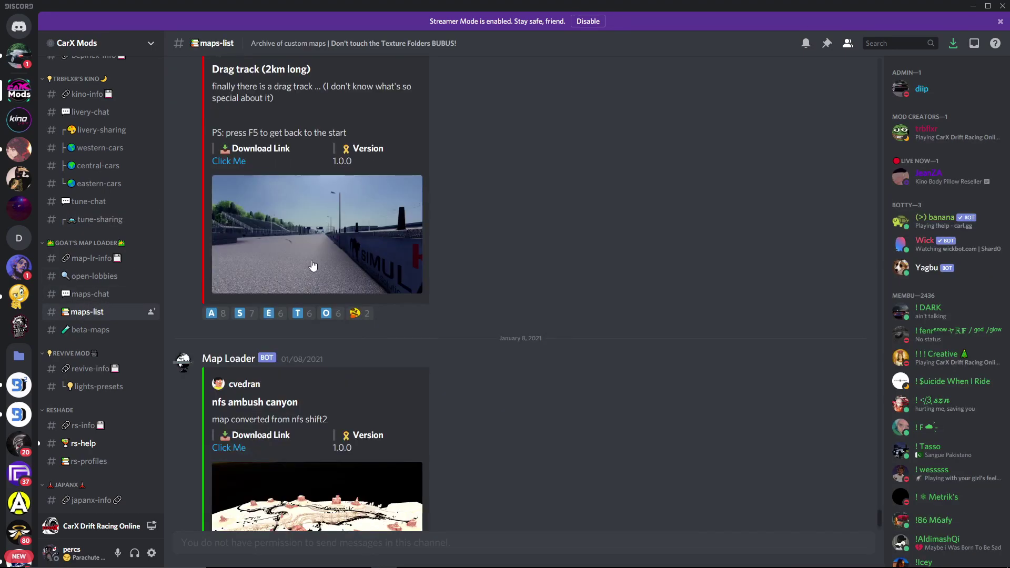
scroll("down", 3)
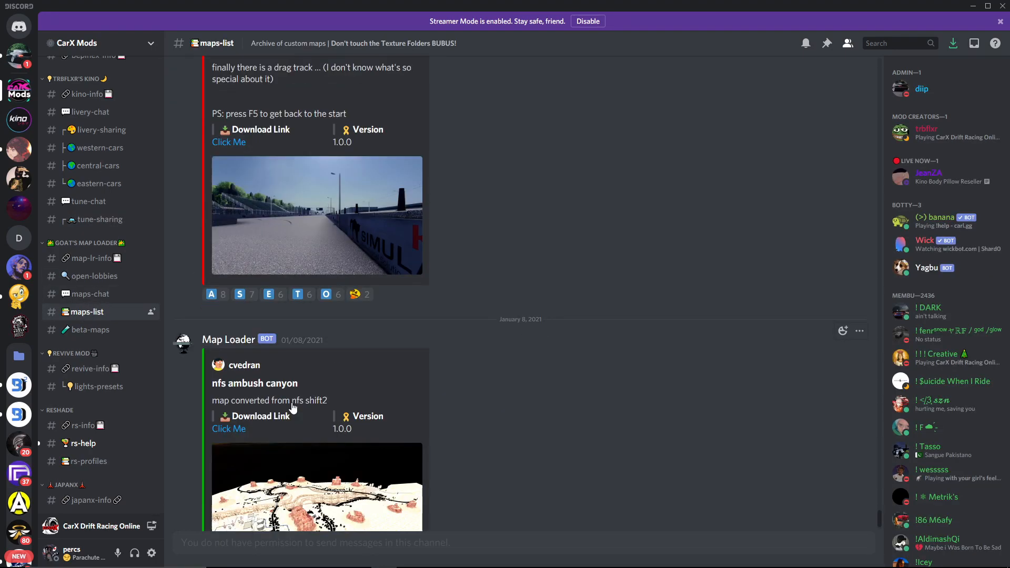
scroll("down", 3)
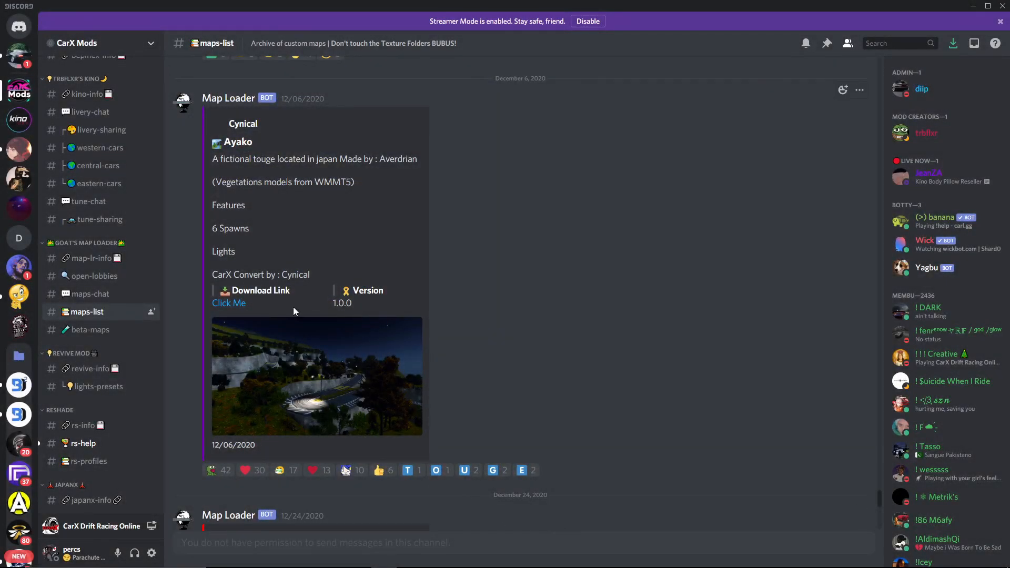
mouse_move(745, 557)
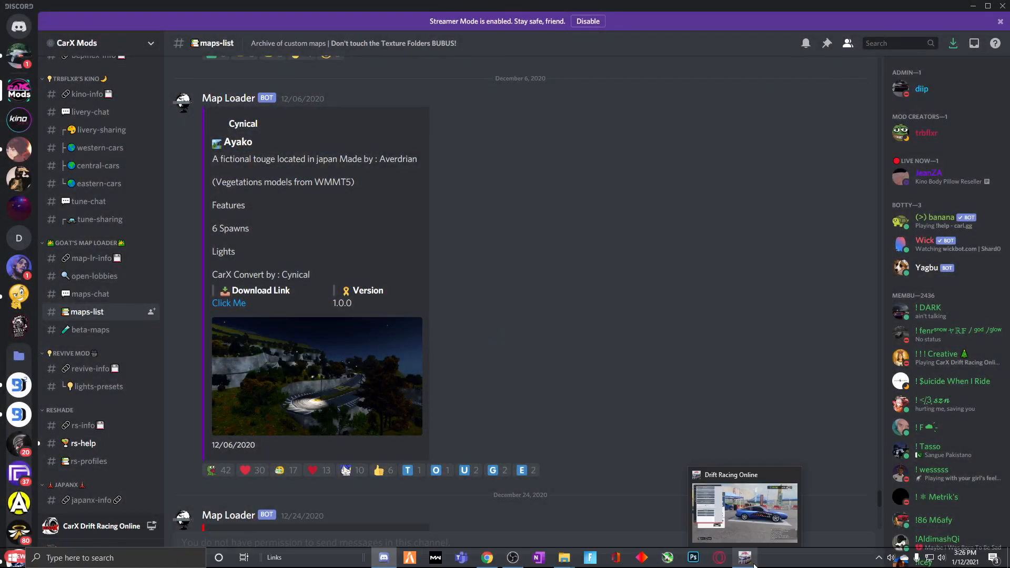
Bring CarX Drift Racing Online back to the front.
left_click(745, 512)
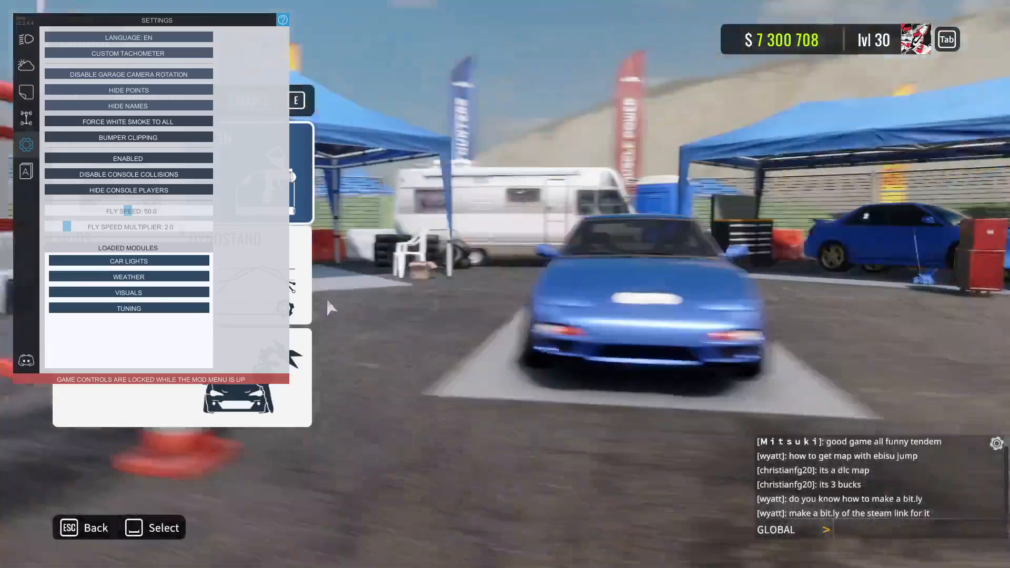